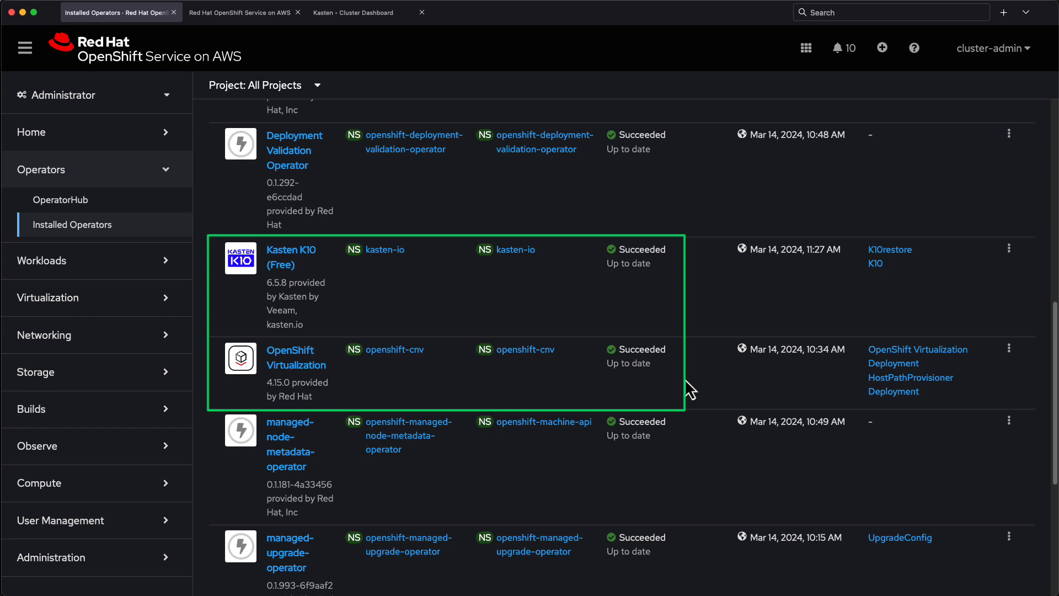
View the ebs-csi-io2 storage class YAML with managedFields collapsed to read provisioner, iops and type
{"action": "left_click", "coordinate": [42, 169]}
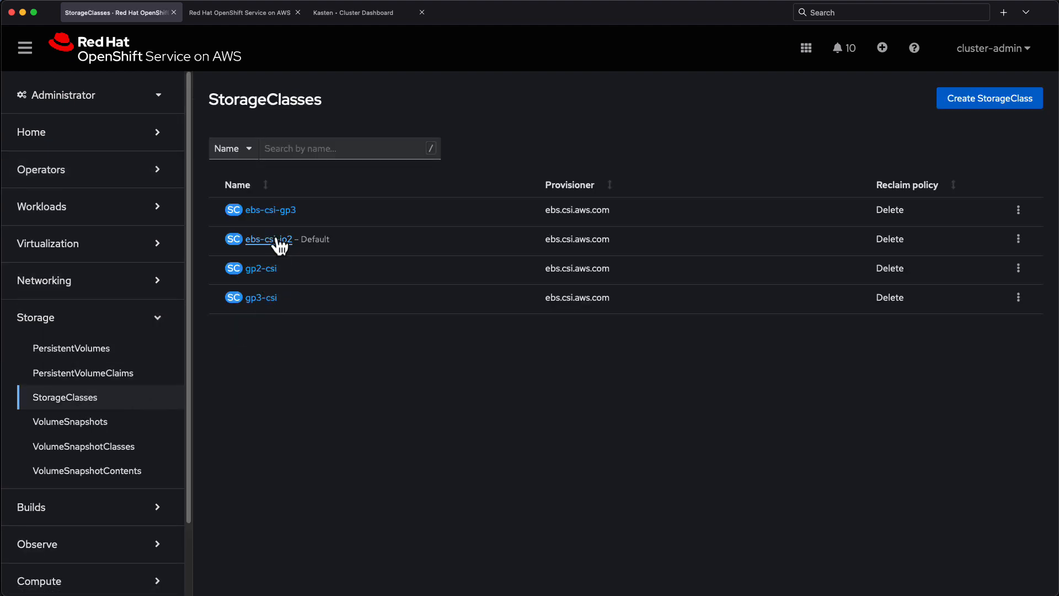
{"action": "left_click", "coordinate": [269, 238]}
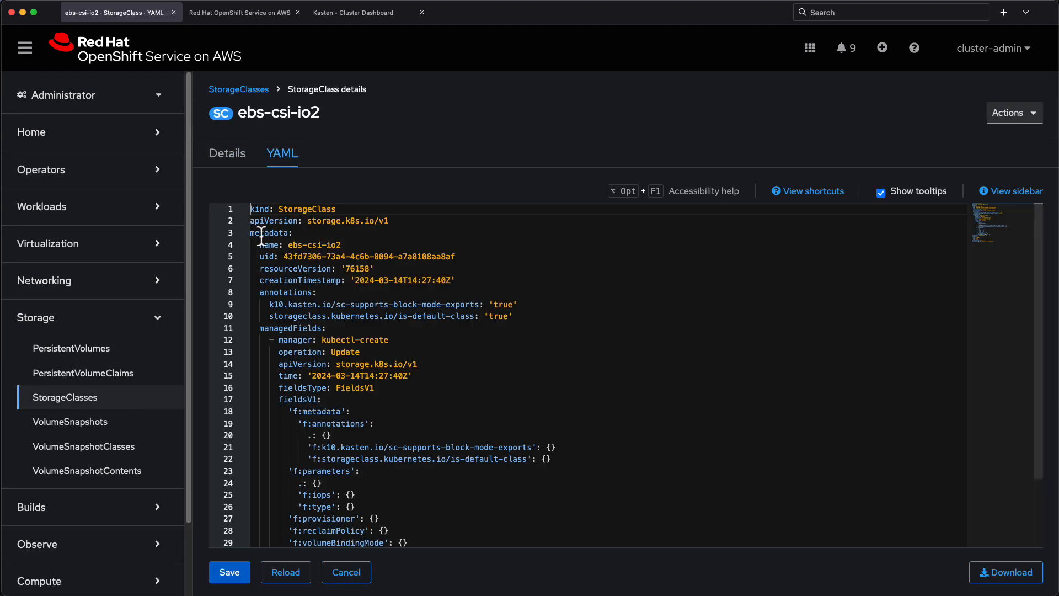
{"action": "left_click", "coordinate": [243, 328]}
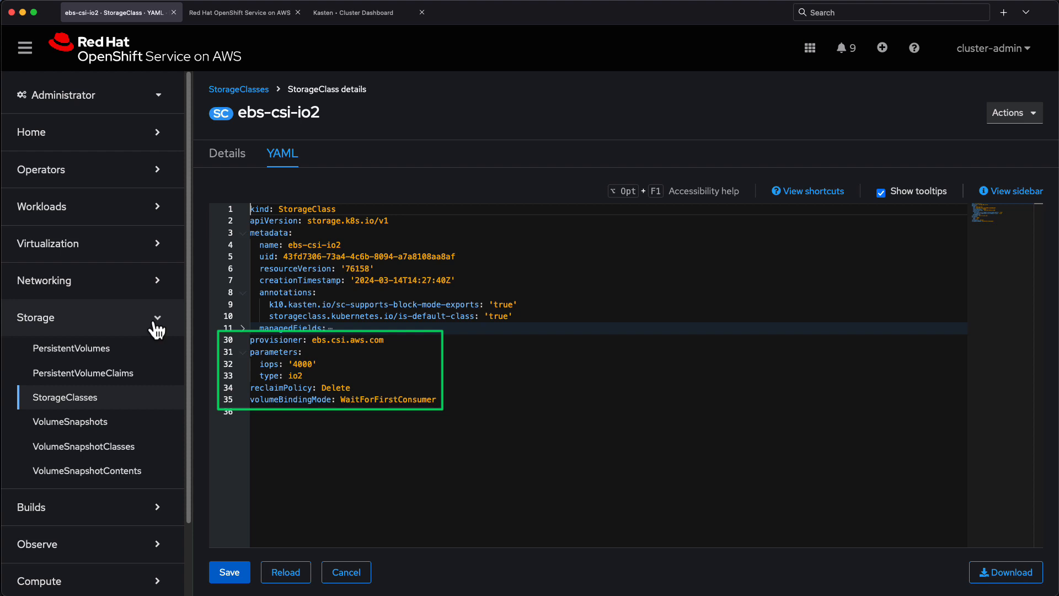
{"action": "left_click", "coordinate": [66, 324]}
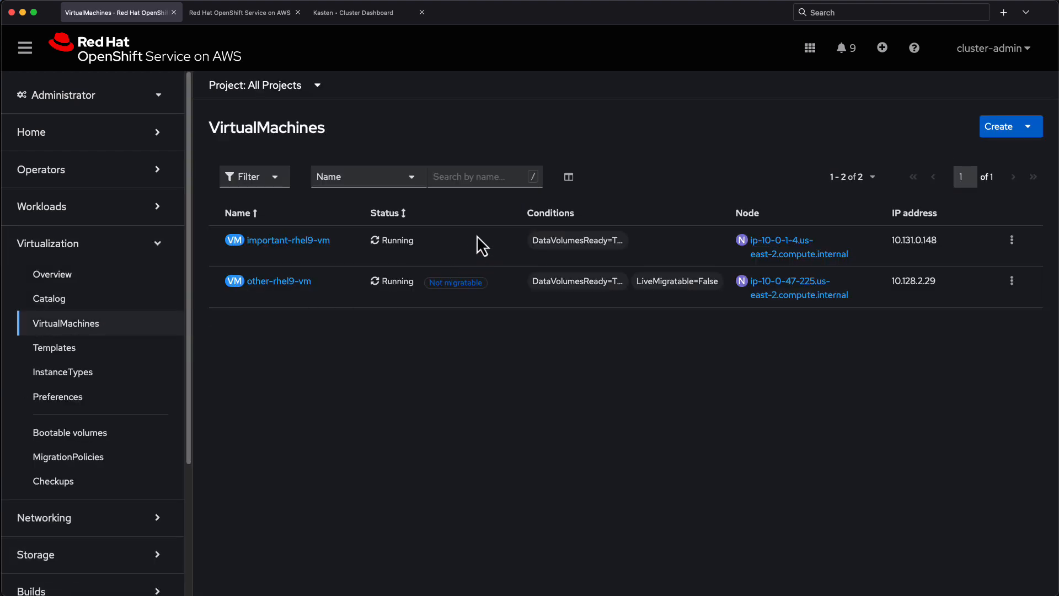
{"action": "mouse_move", "coordinate": [382, 260]}
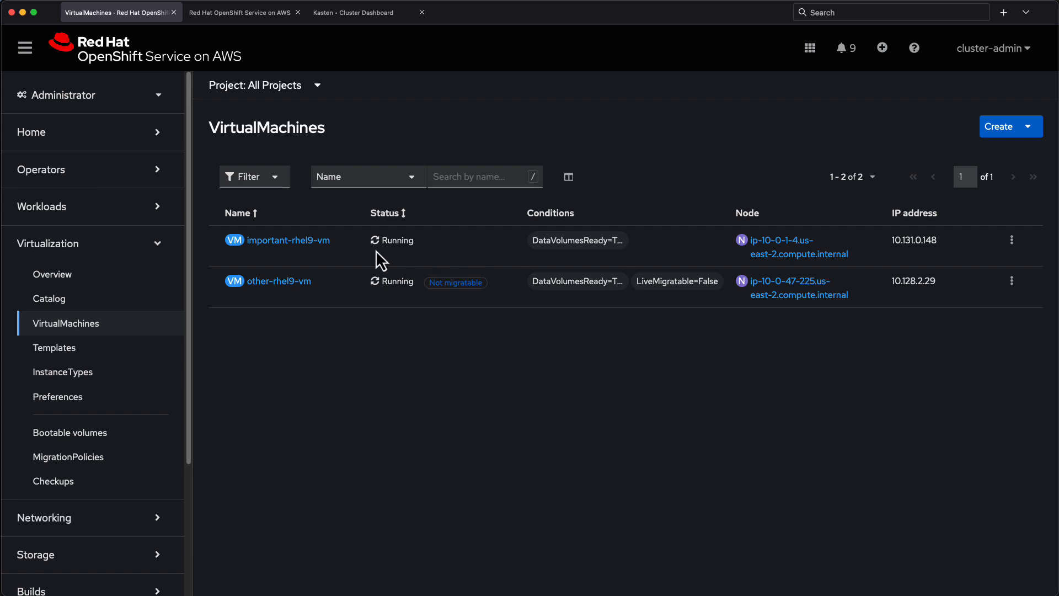
Inspect important-rhel9-vm's rootdisk volume claim: block mode, ReadWriteMany, ebs-csi-io2
{"action": "left_click", "coordinate": [287, 239]}
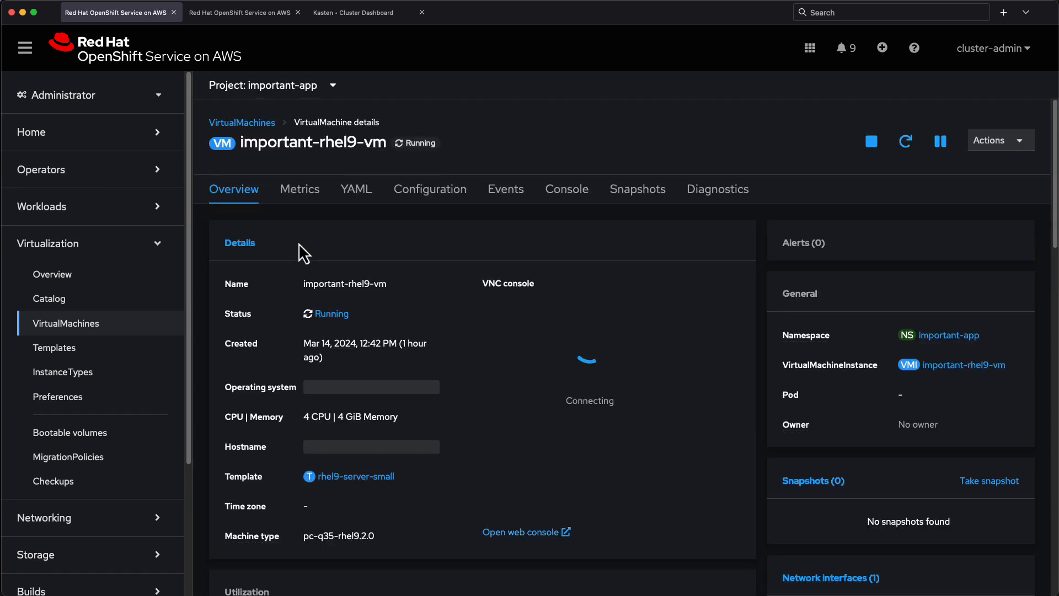
{"action": "left_click", "coordinate": [429, 189]}
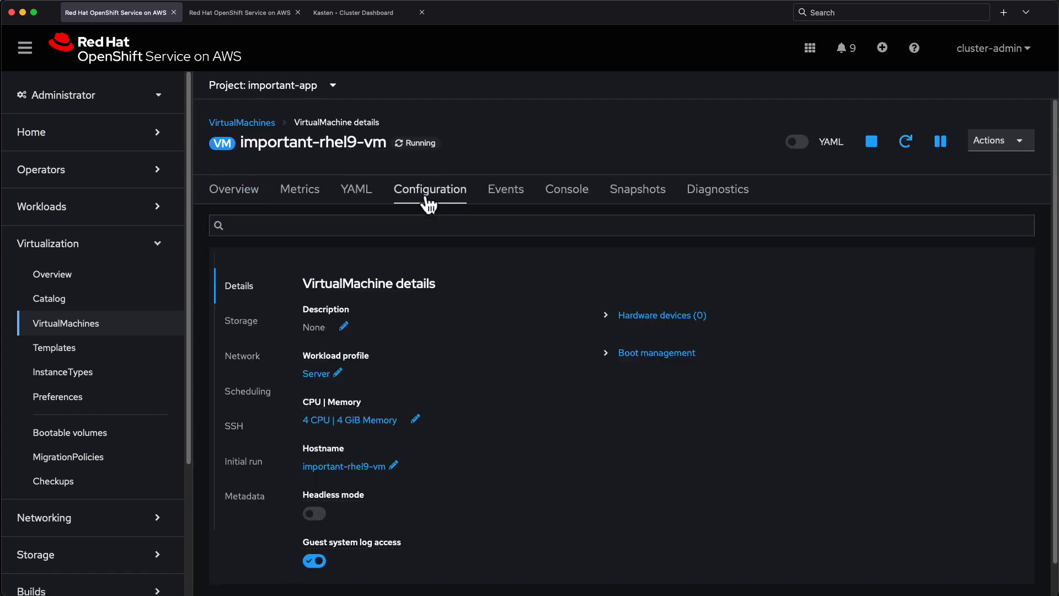
{"action": "left_click", "coordinate": [242, 320]}
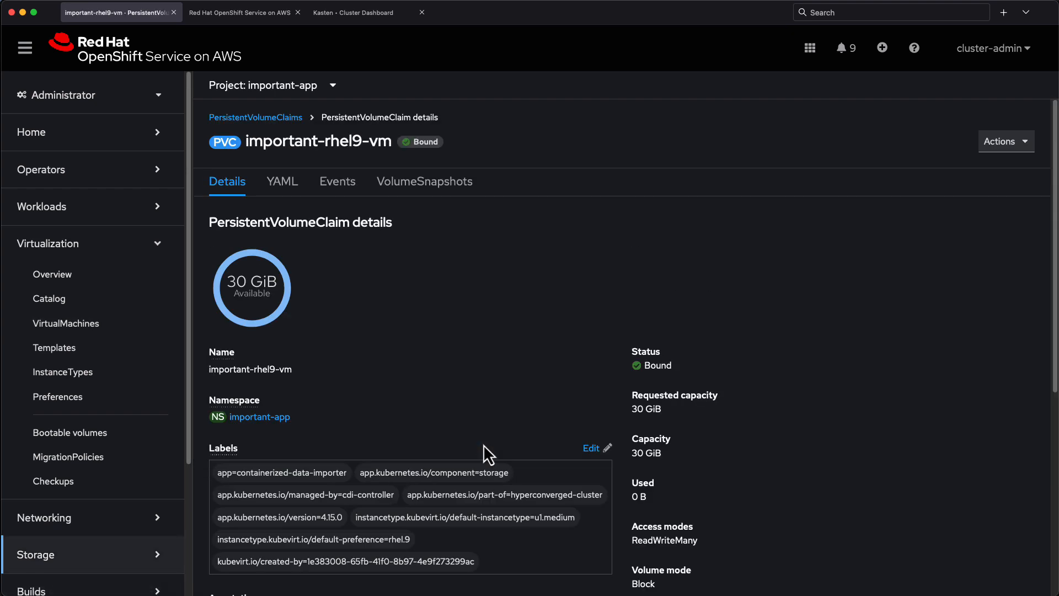
{"action": "scroll", "scroll_direction": "down", "scroll_amount": 3}
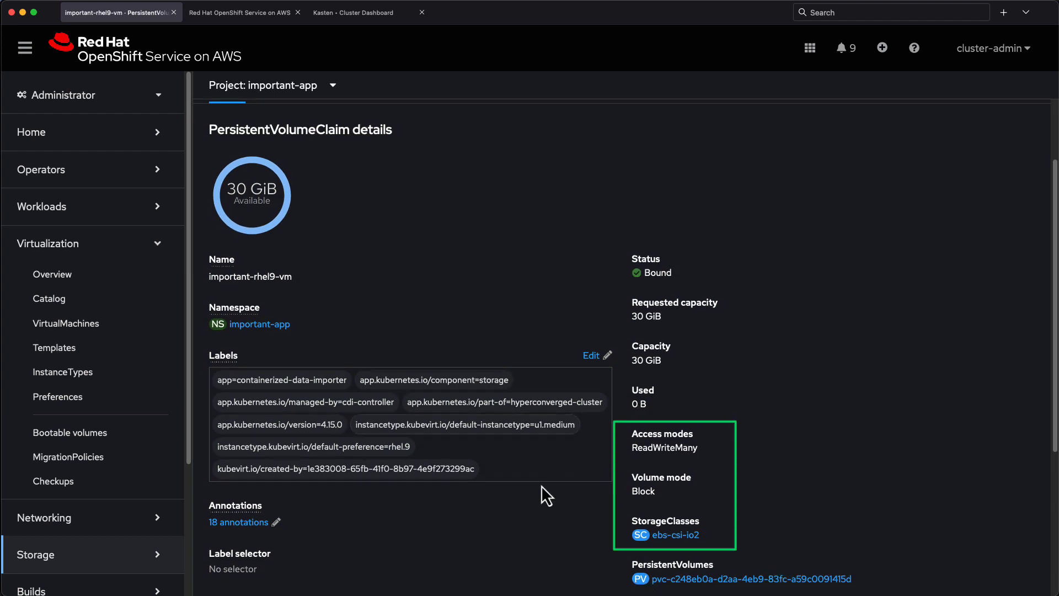
{"action": "mouse_move", "coordinate": [726, 396]}
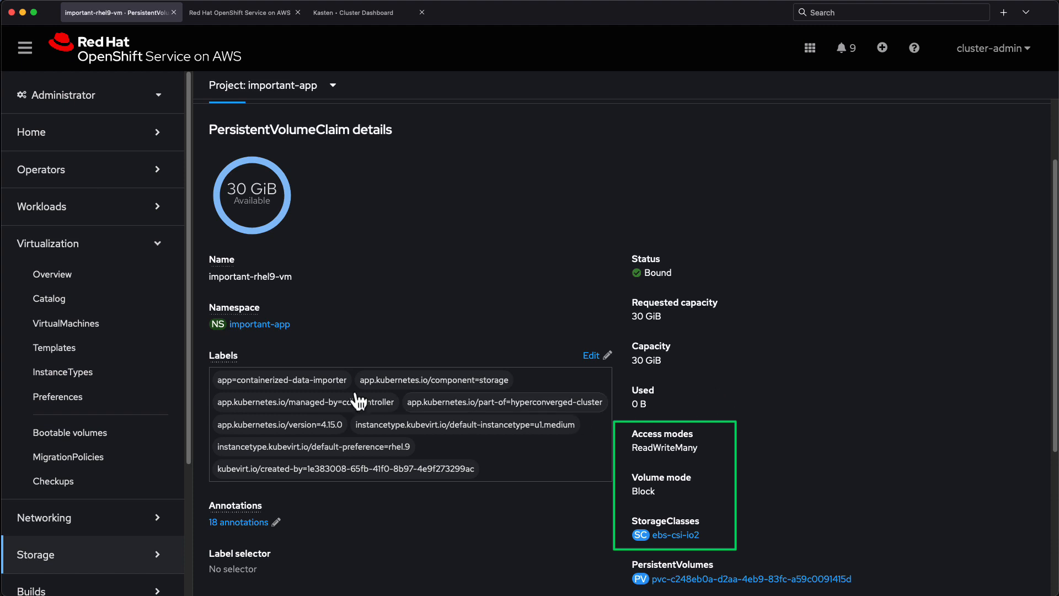
Inspect other-rhel9-vm's rootdisk volume claim (ReadWriteOnce, filesystem, ebs-csi-gp3) and return to the VM list
{"action": "left_click", "coordinate": [65, 324]}
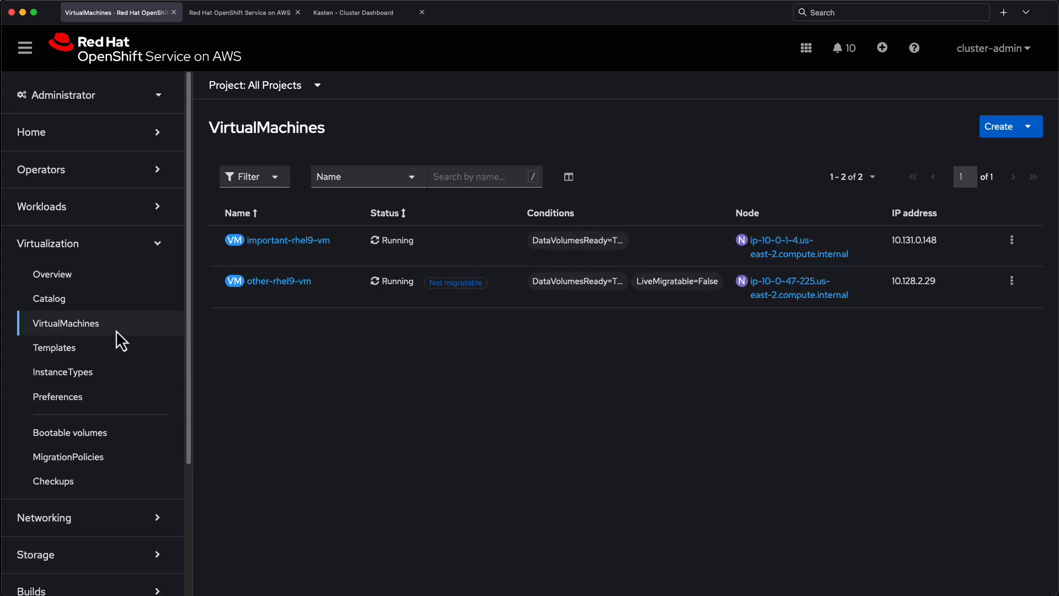
{"action": "left_click", "coordinate": [277, 280]}
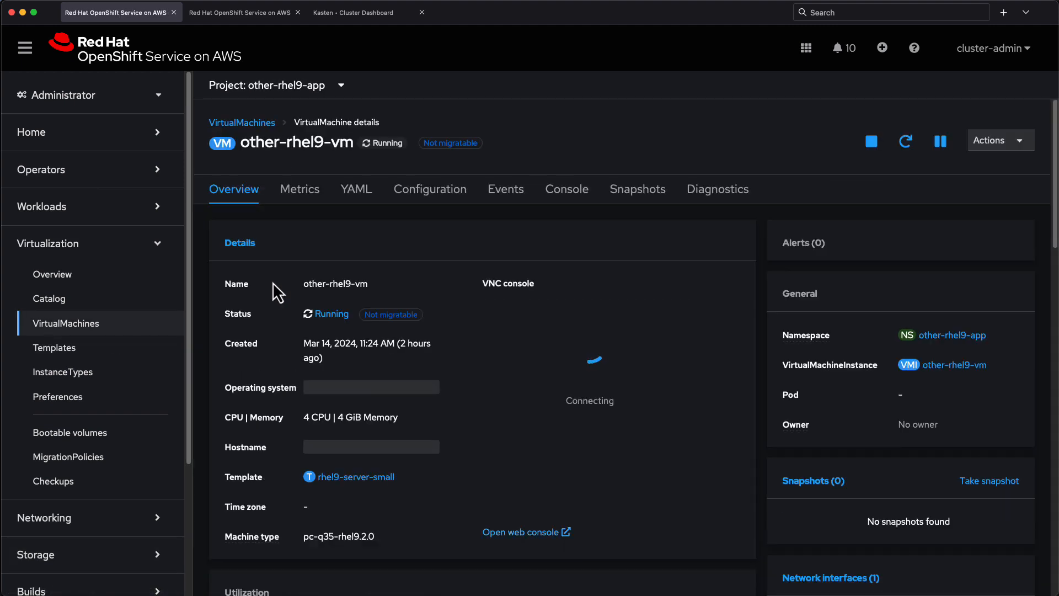
{"action": "left_click", "coordinate": [429, 189]}
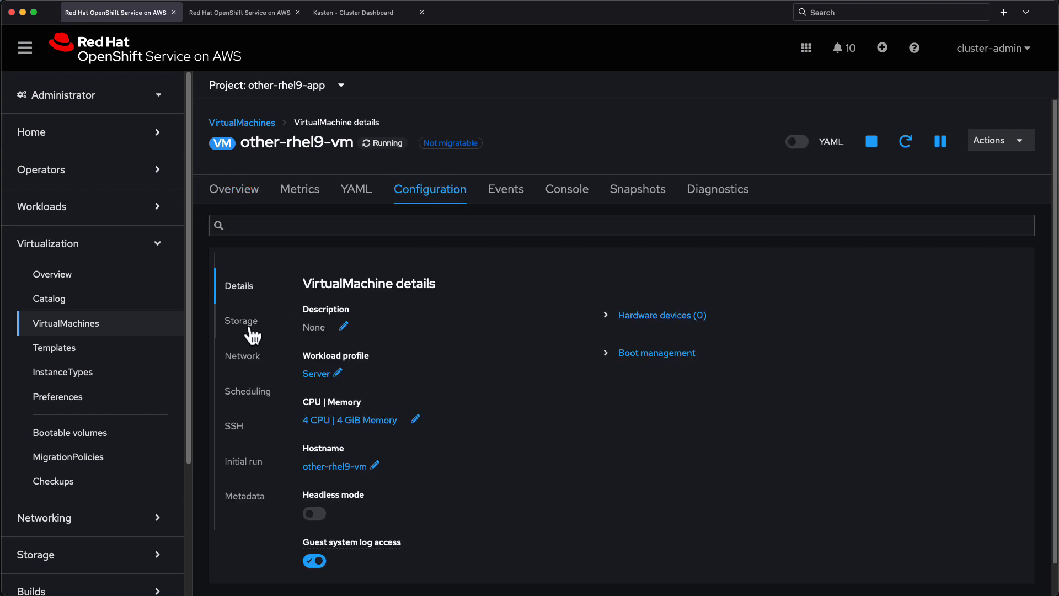
{"action": "left_click", "coordinate": [241, 320]}
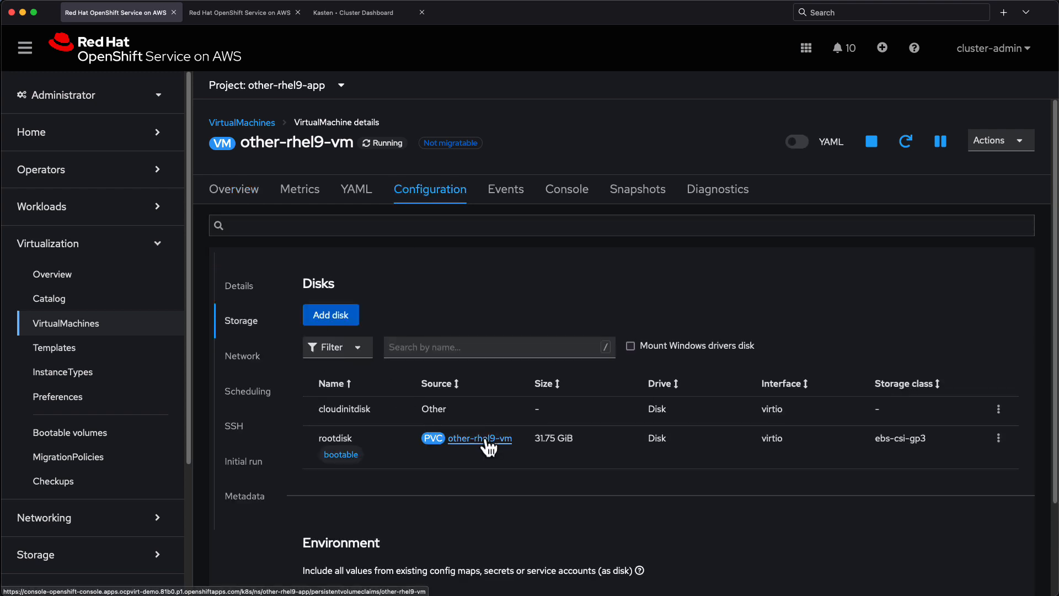
{"action": "left_click", "coordinate": [478, 438]}
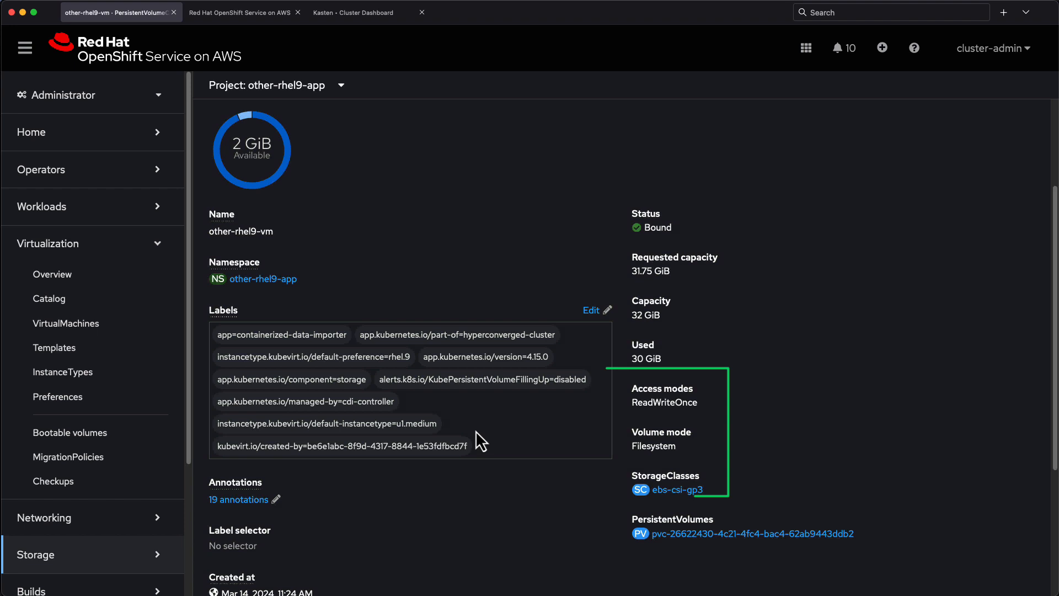
{"action": "scroll", "scroll_direction": "down", "scroll_amount": 3}
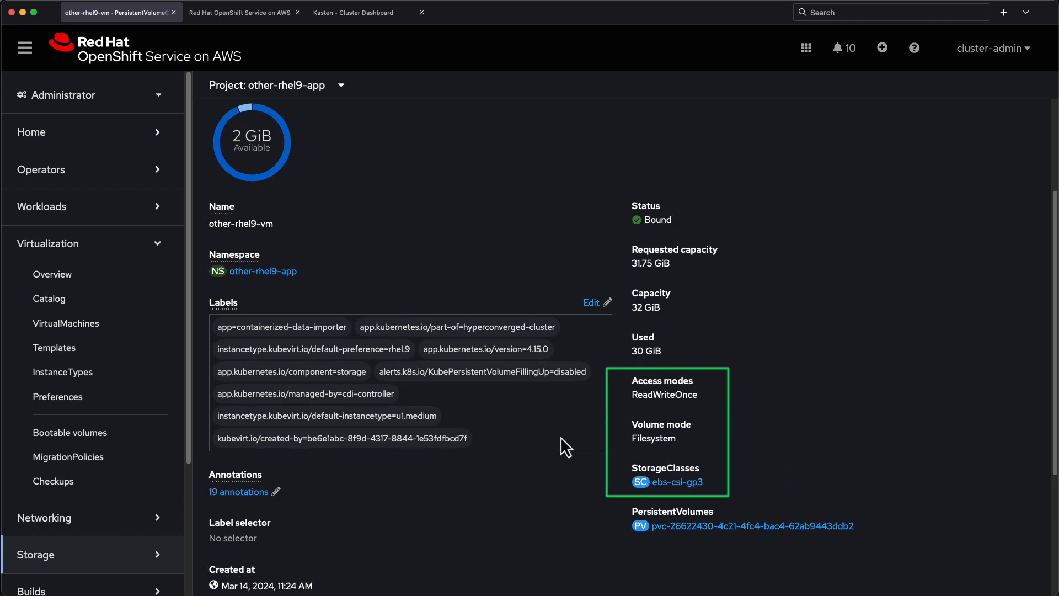
{"action": "mouse_move", "coordinate": [523, 395]}
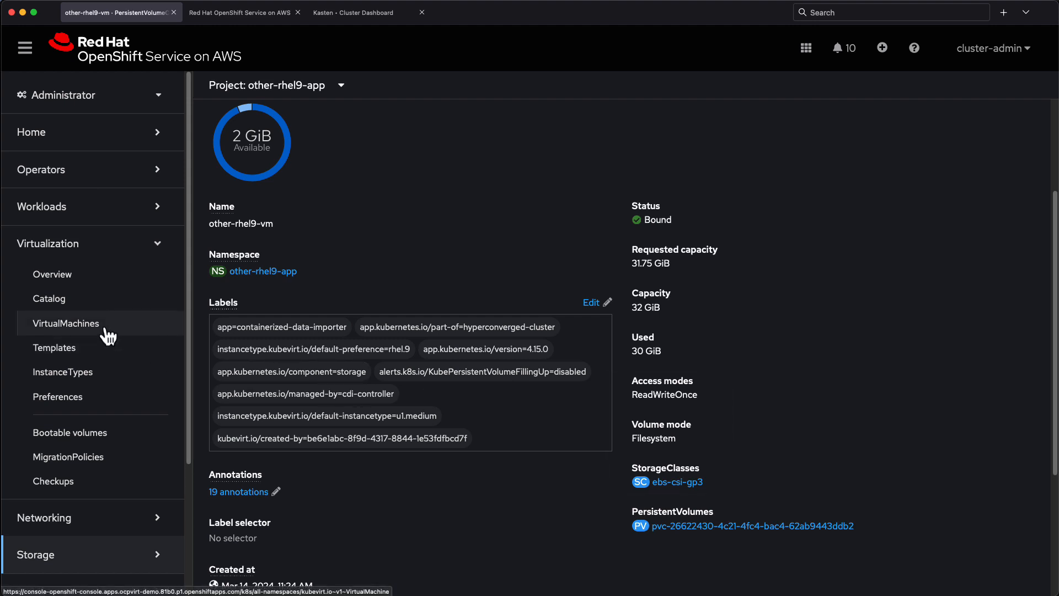
{"action": "left_click", "coordinate": [65, 323]}
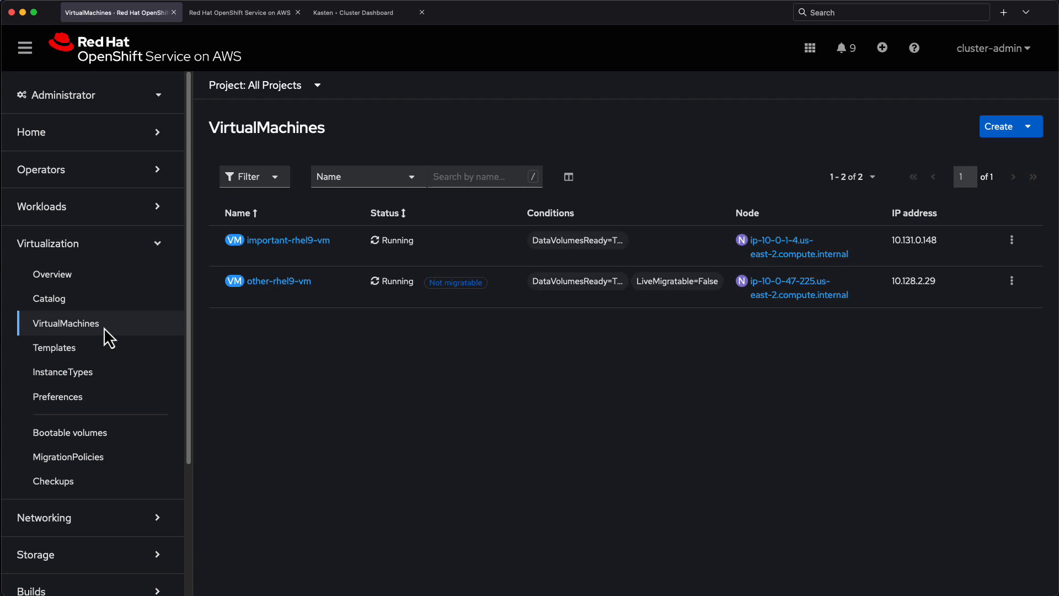
{"action": "mouse_move", "coordinate": [514, 296]}
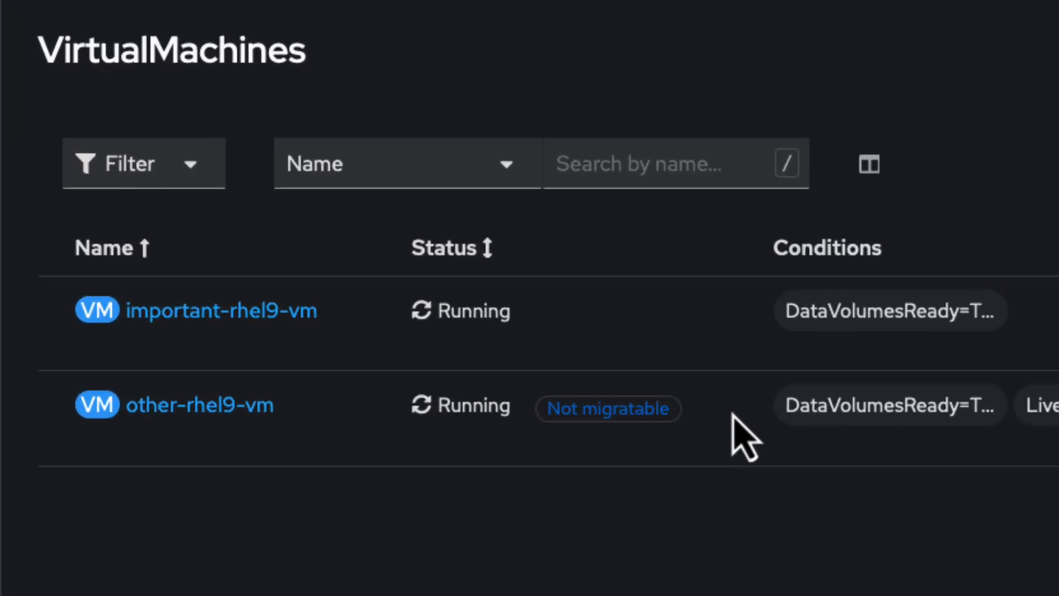
{"action": "mouse_move", "coordinate": [631, 385]}
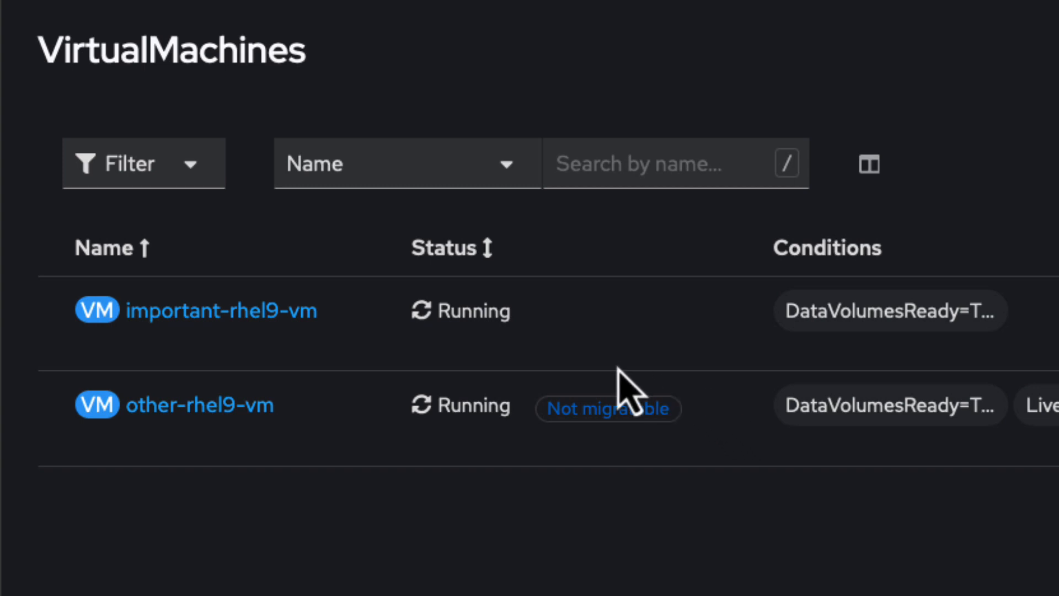
{"action": "mouse_move", "coordinate": [549, 511]}
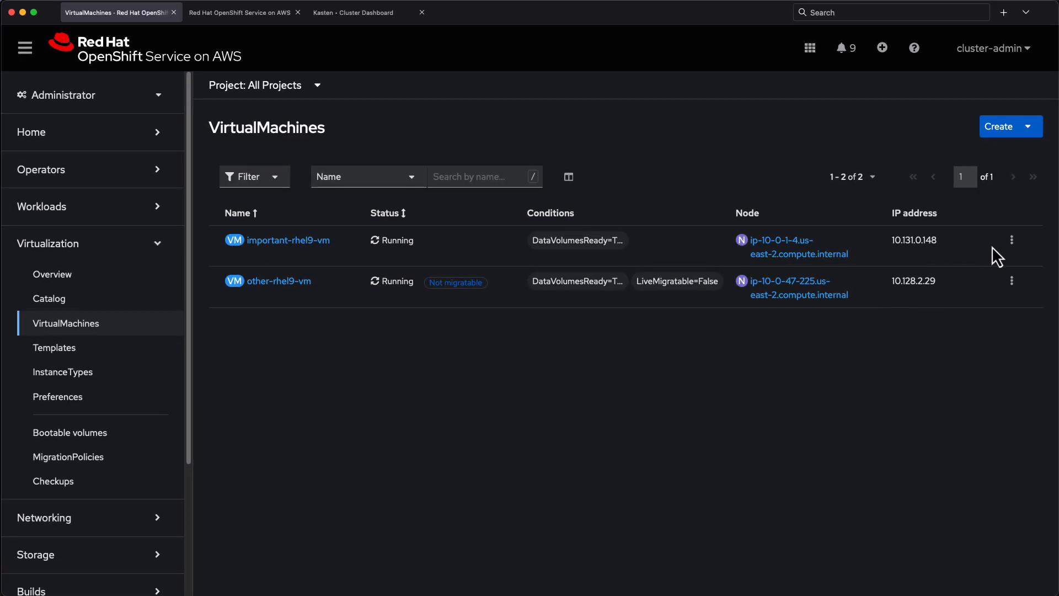
View the Virtualization Overview migrations table listing important-rhel9-vm's three succeeded migrations
{"action": "left_click", "coordinate": [1012, 240]}
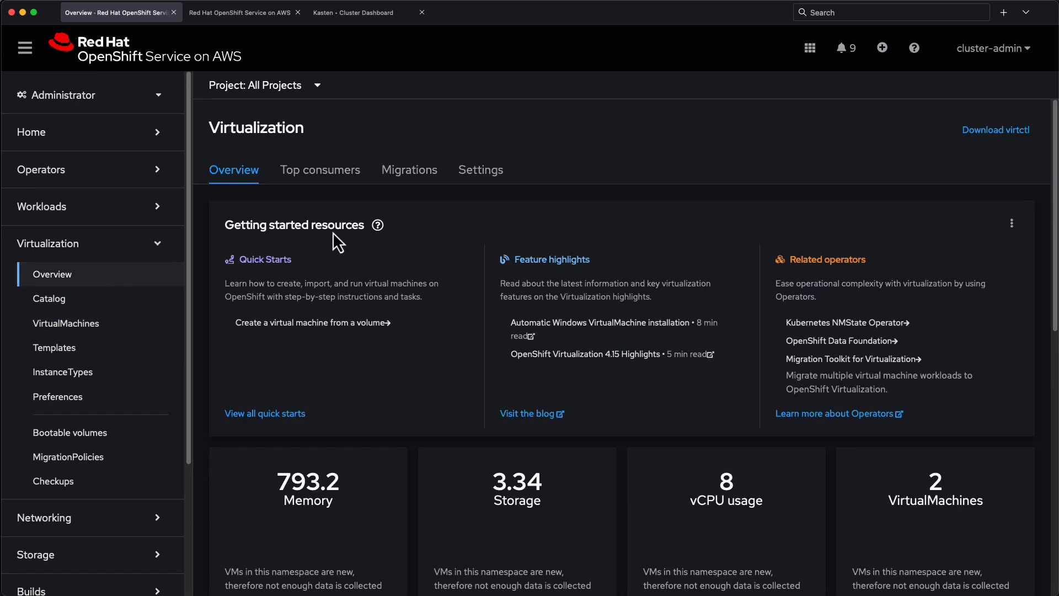
{"action": "left_click", "coordinate": [408, 169]}
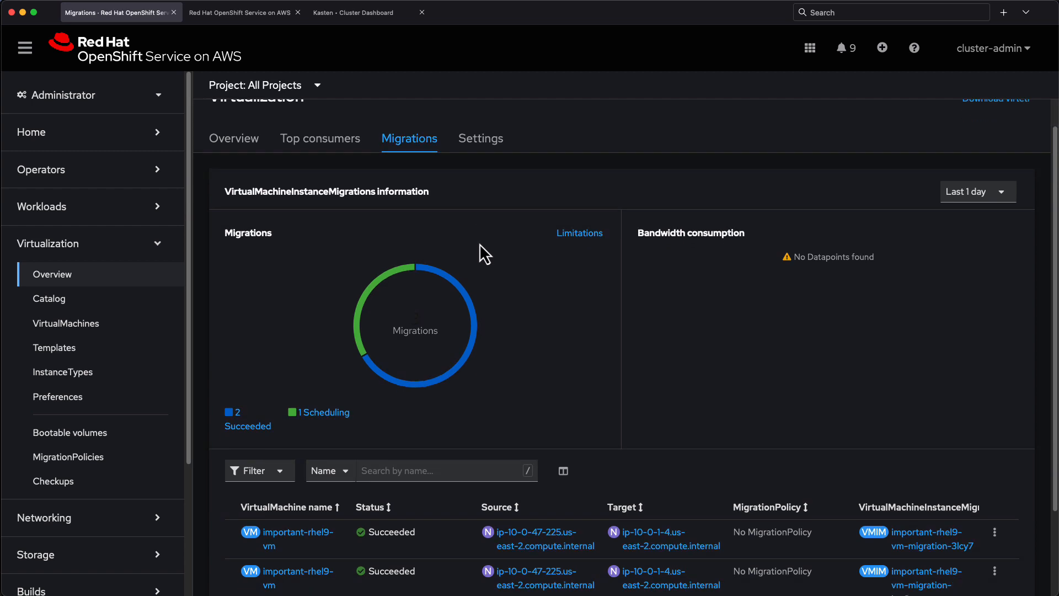
{"action": "scroll", "scroll_direction": "down", "scroll_amount": 3}
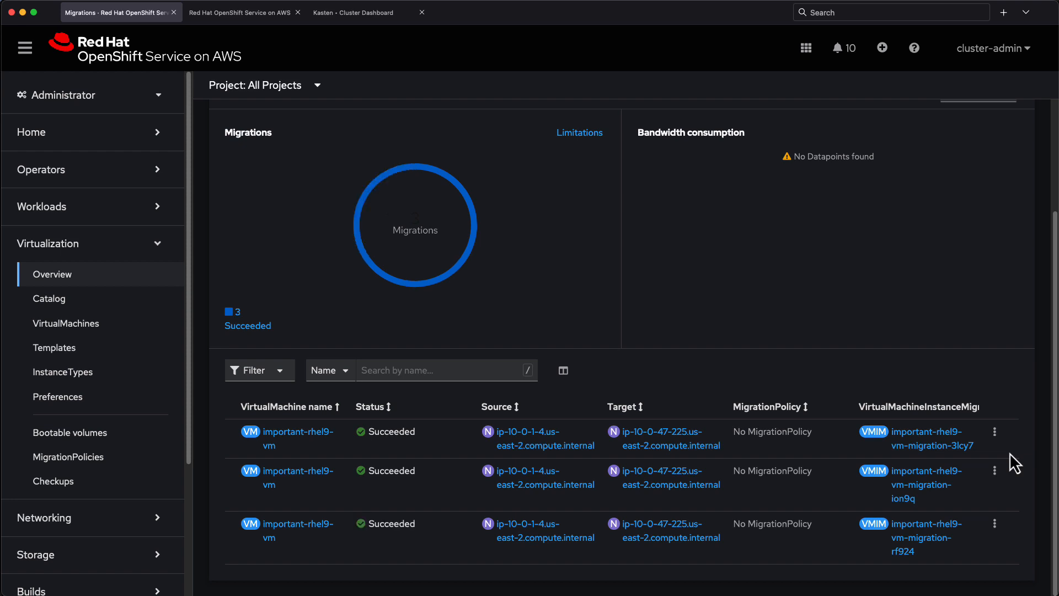
{"action": "mouse_move", "coordinate": [496, 174]}
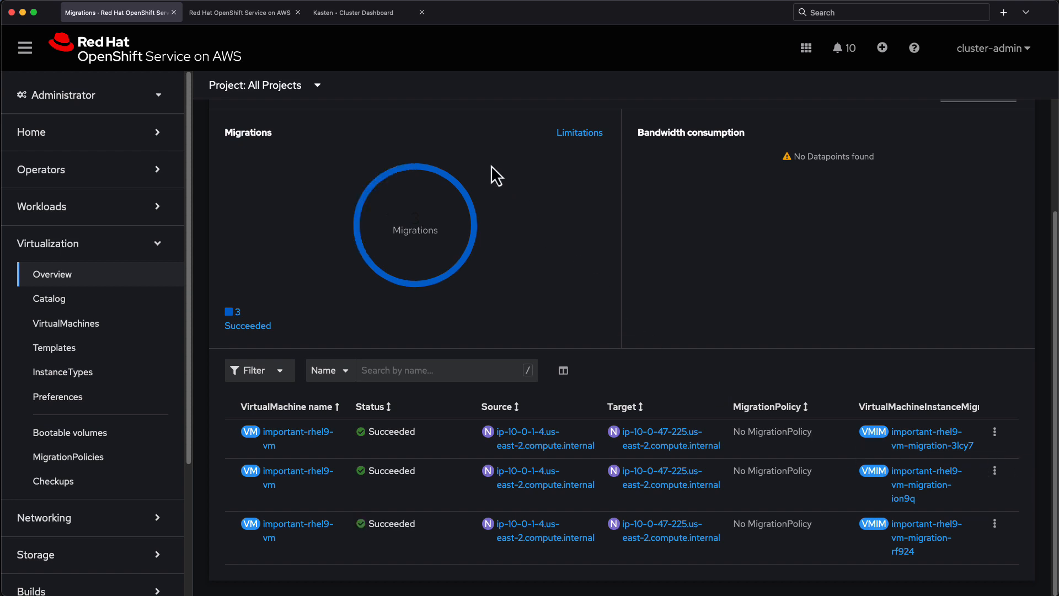
Start a new backup policy for important-app from the Kasten applications list
{"action": "left_click", "coordinate": [352, 13]}
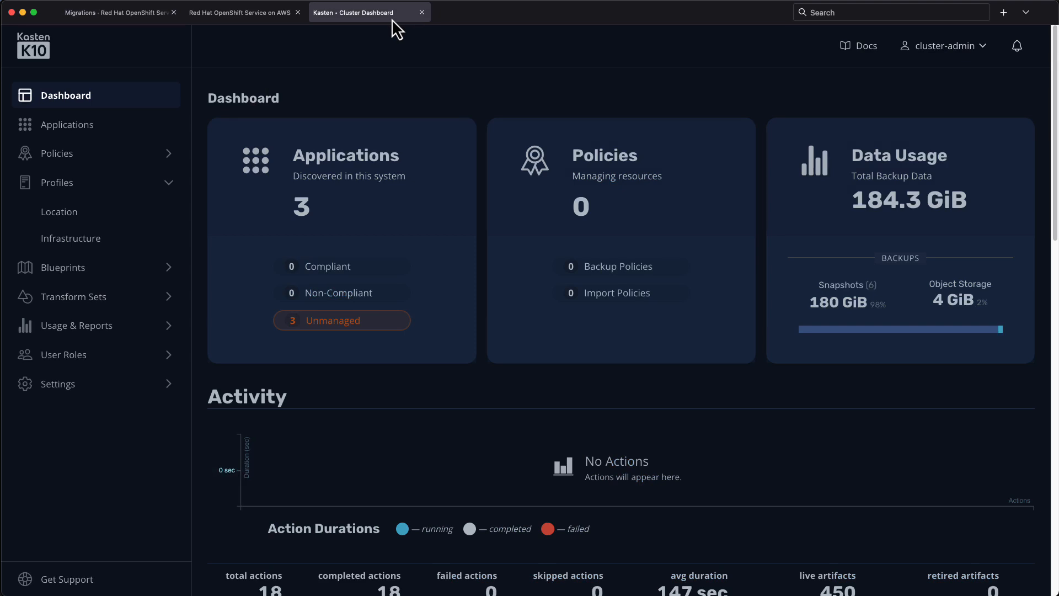
{"action": "left_click", "coordinate": [59, 212]}
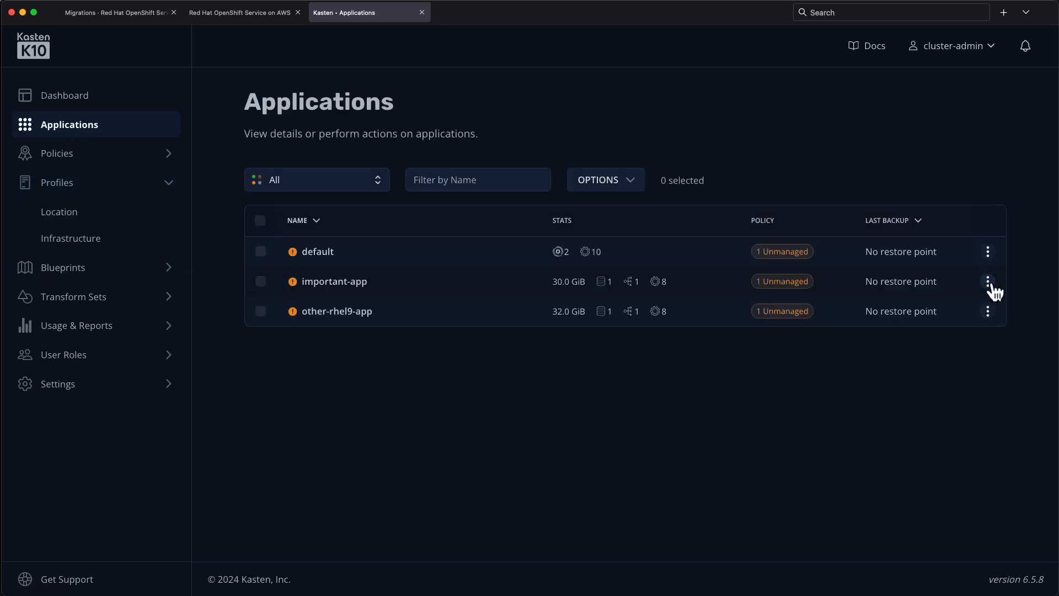
{"action": "left_click", "coordinate": [57, 153]}
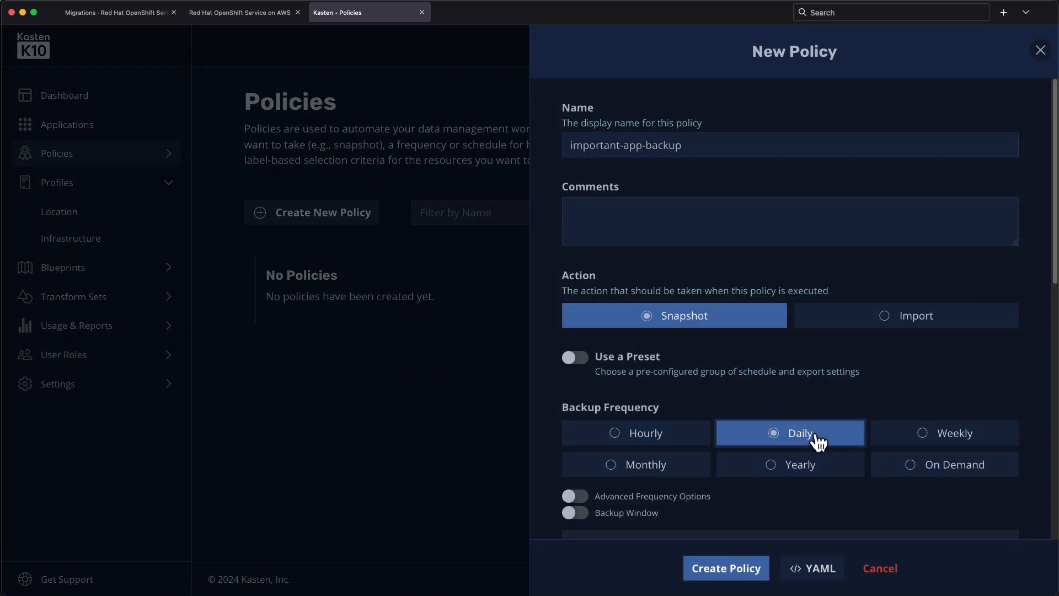
Enable backups via snapshot exports and create the important-app-backup policy
{"action": "scroll", "scroll_direction": "down", "scroll_amount": 3}
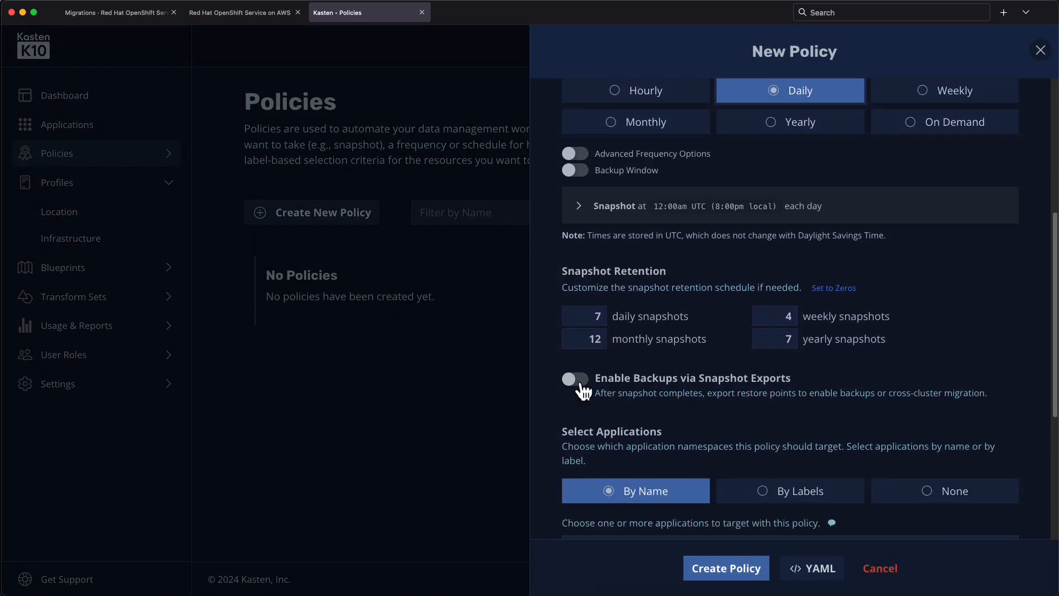
{"action": "left_click", "coordinate": [575, 378]}
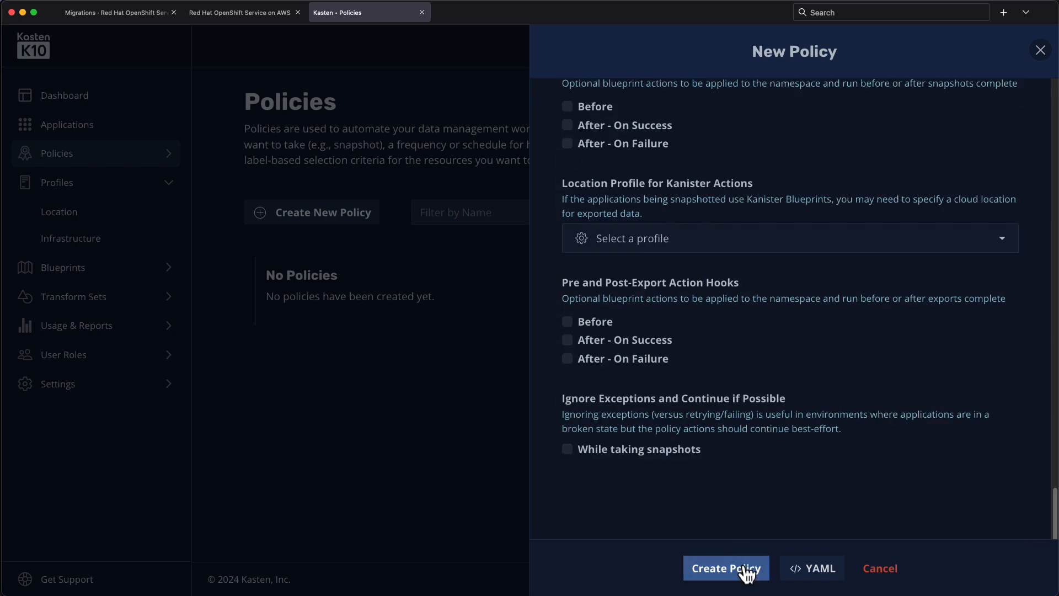
{"action": "left_click", "coordinate": [726, 568]}
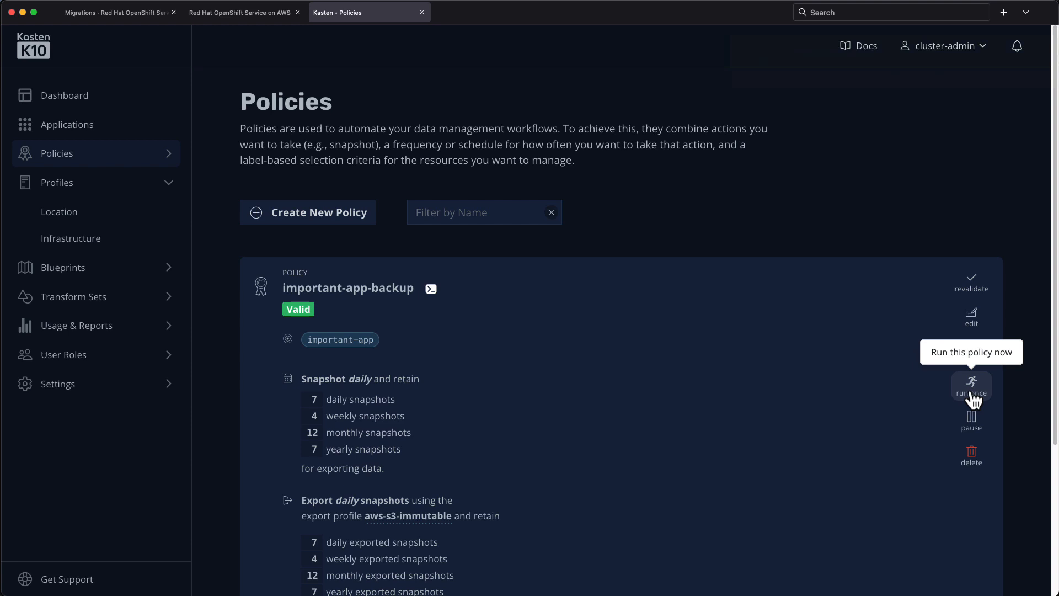
Run important-app-backup once and view the export action's artifacts for important-rhel9-vm
{"action": "left_click", "coordinate": [65, 95]}
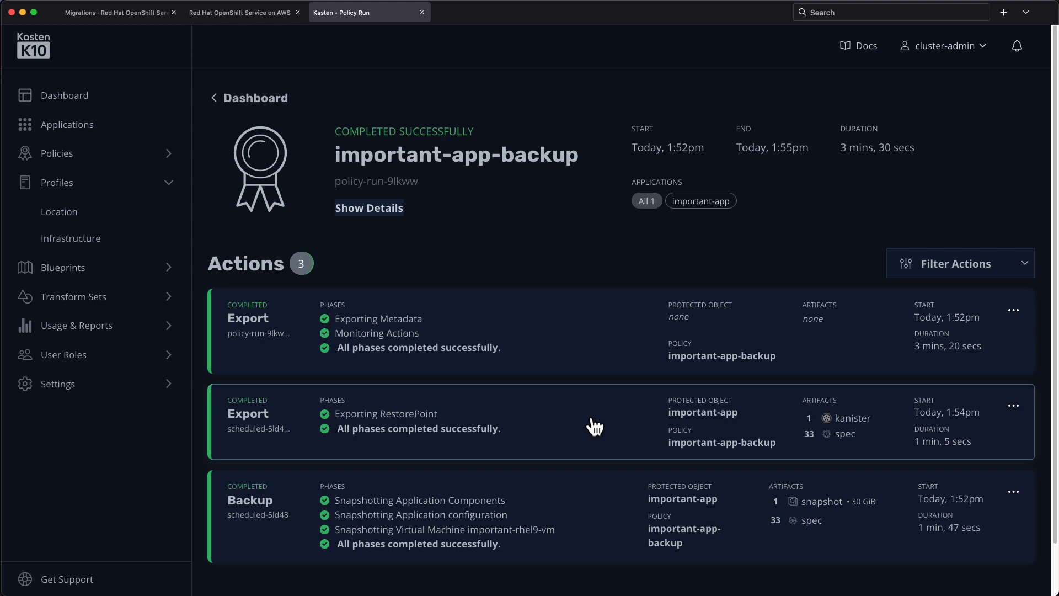
{"action": "left_click", "coordinate": [594, 422]}
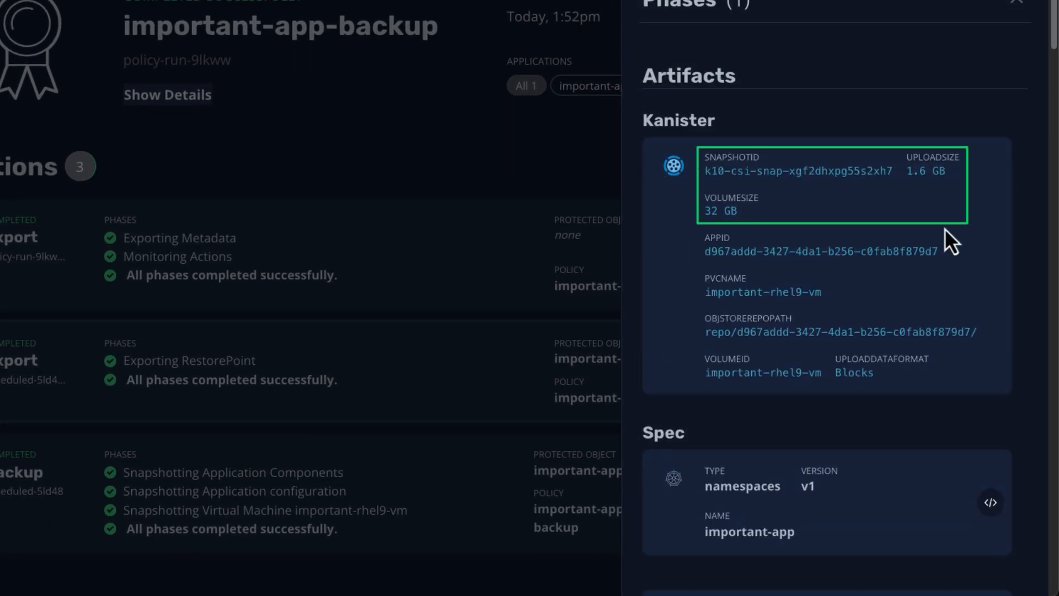
{"action": "mouse_move", "coordinate": [1006, 155]}
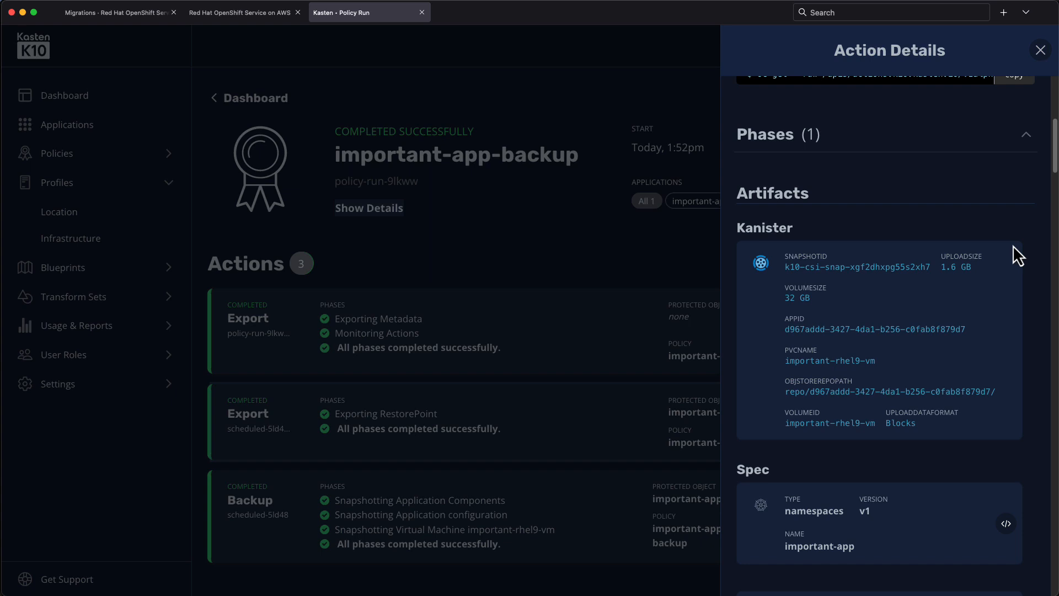
Follow the running policy run from the dashboard until its three actions complete successfully
{"action": "left_click", "coordinate": [1040, 50]}
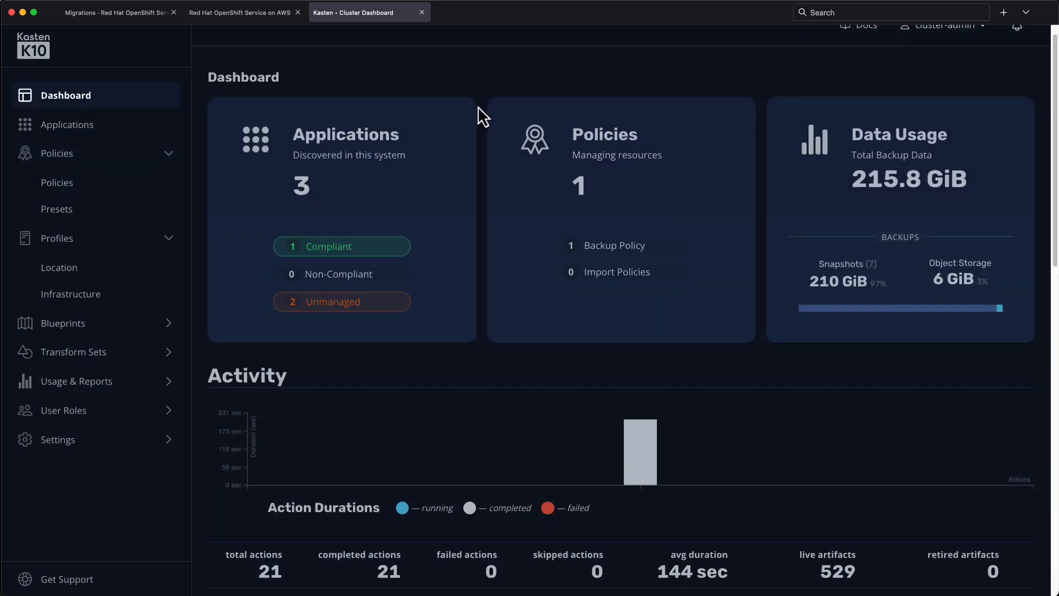
{"action": "scroll", "scroll_direction": "down", "scroll_amount": 3}
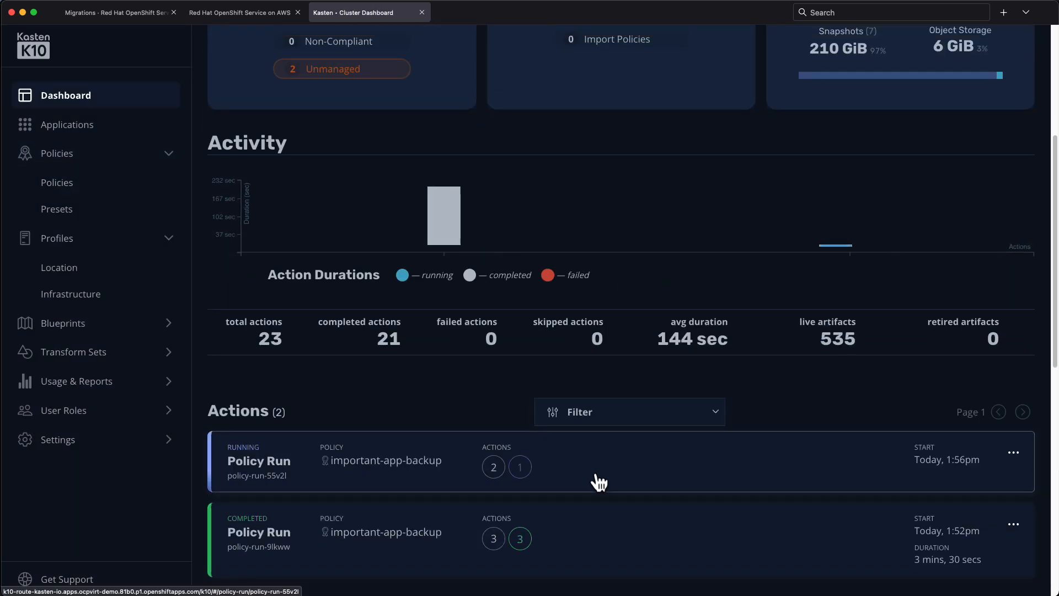
{"action": "left_click", "coordinate": [258, 461]}
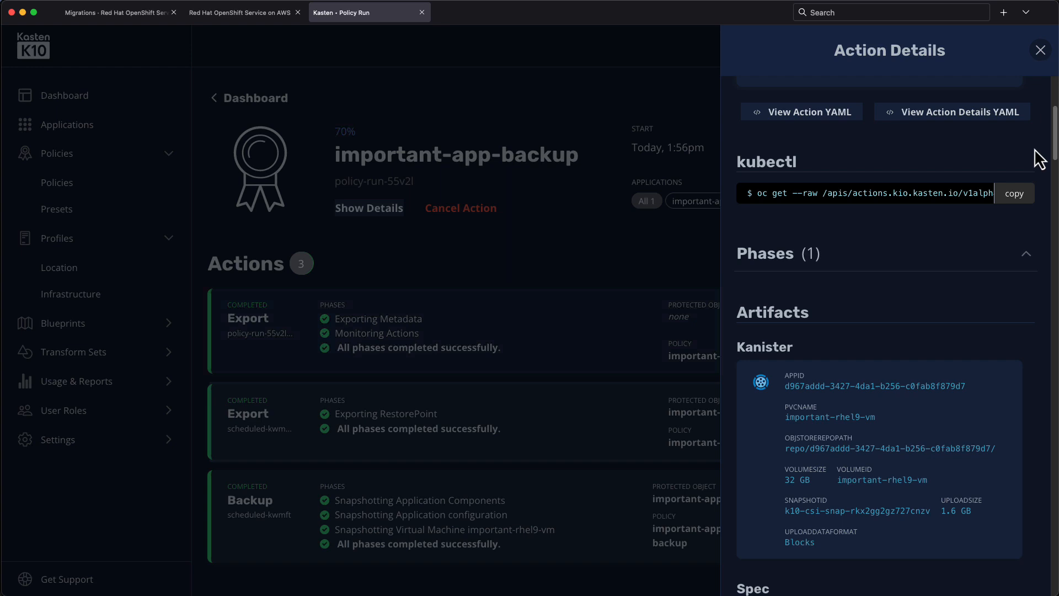
{"action": "left_click", "coordinate": [1039, 49]}
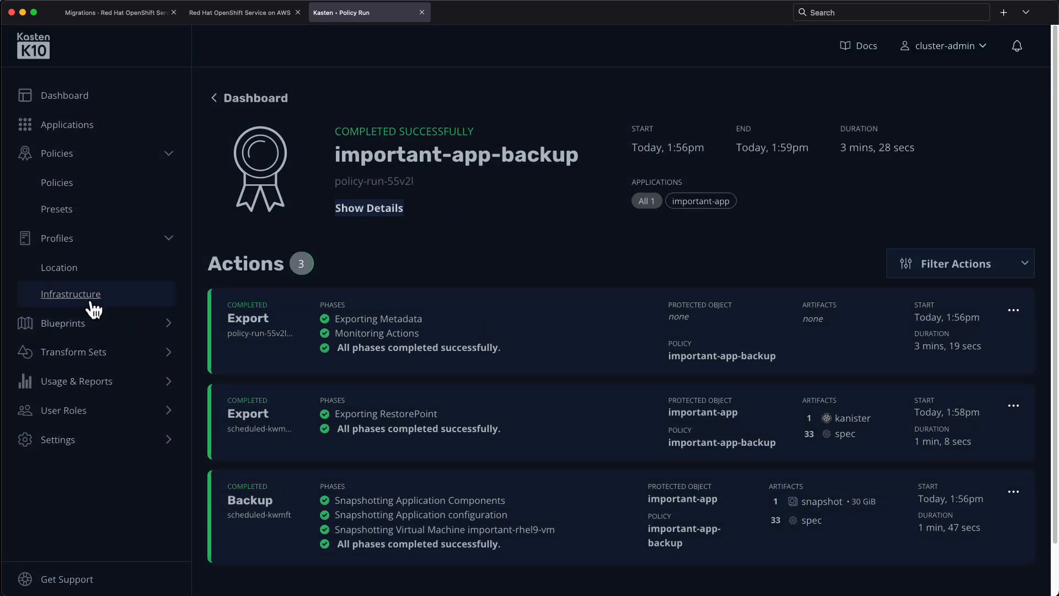
Save a new infrastructure profile named aws of type AWS with access key and secret
{"action": "left_click", "coordinate": [71, 293]}
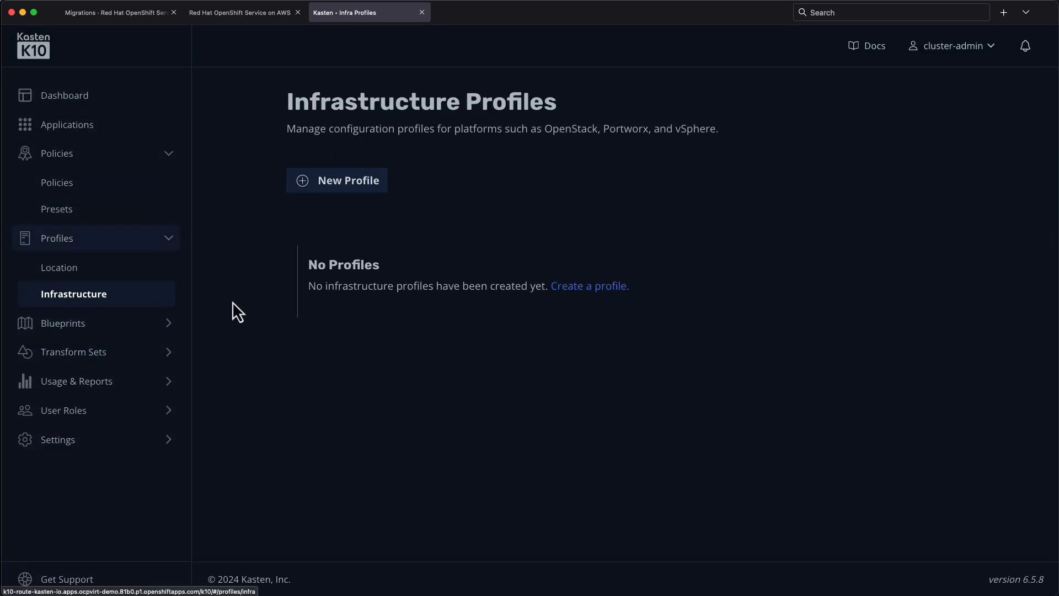
{"action": "left_click", "coordinate": [337, 179]}
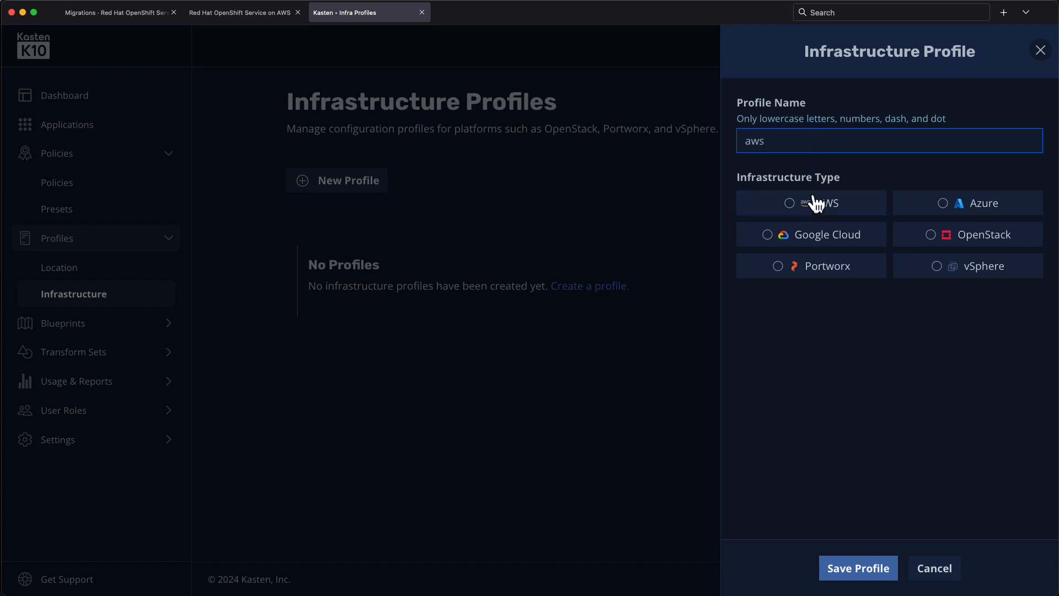
{"action": "left_click", "coordinate": [808, 203]}
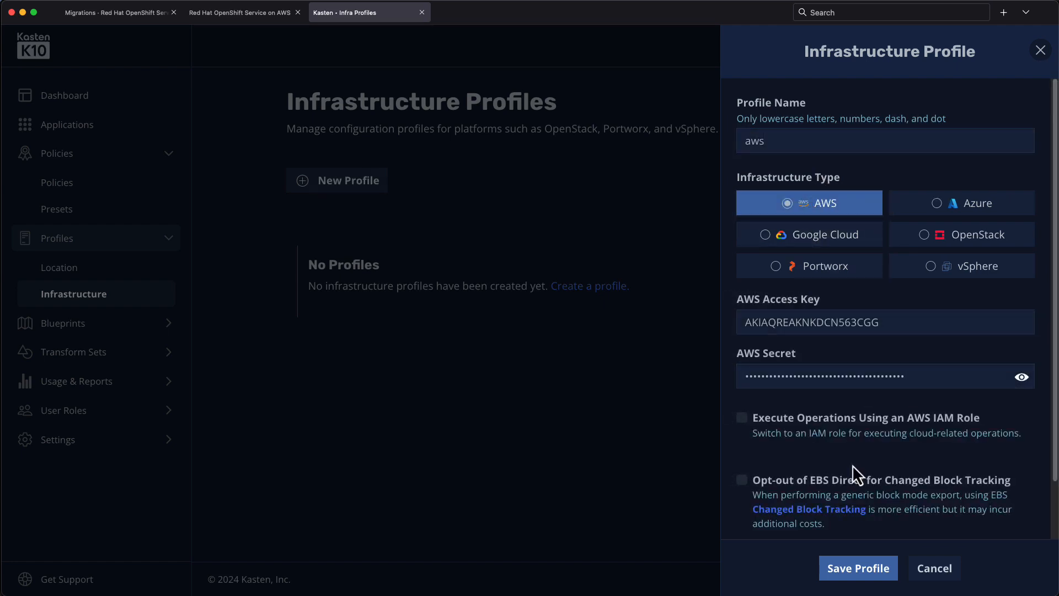
{"action": "left_click", "coordinate": [859, 567]}
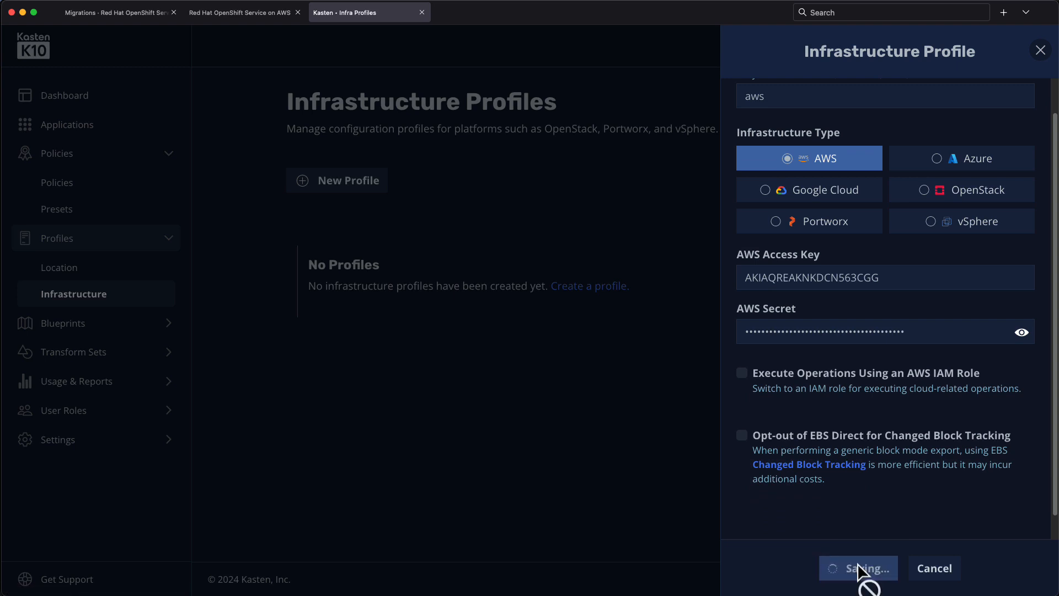
{"action": "left_click", "coordinate": [858, 567]}
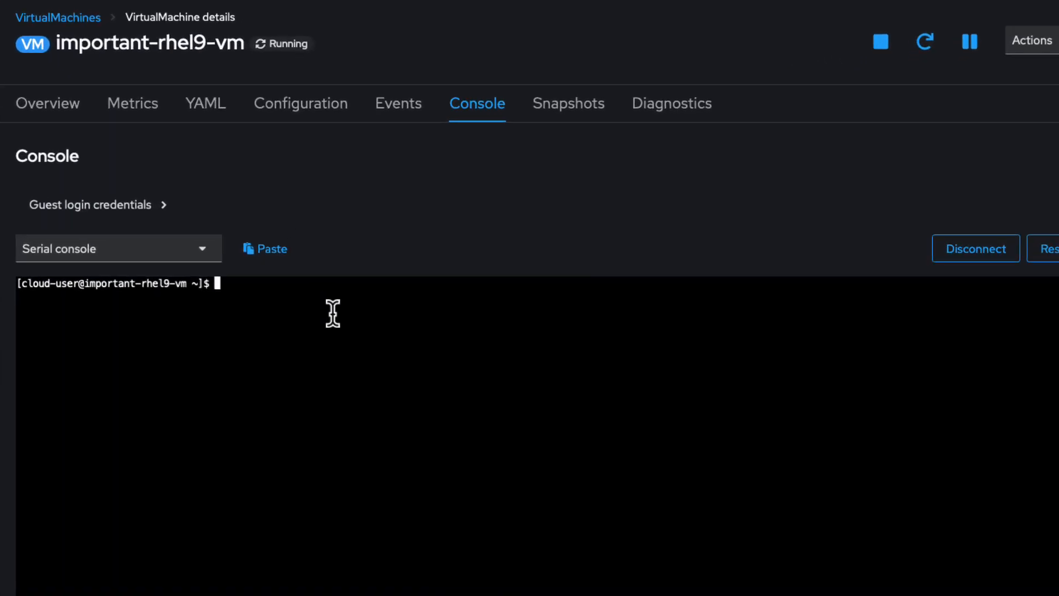
Run df -h in the VM serial console, showing the 30G root filesystem with about 1.7G used
{"action": "type", "text": "df -h"}
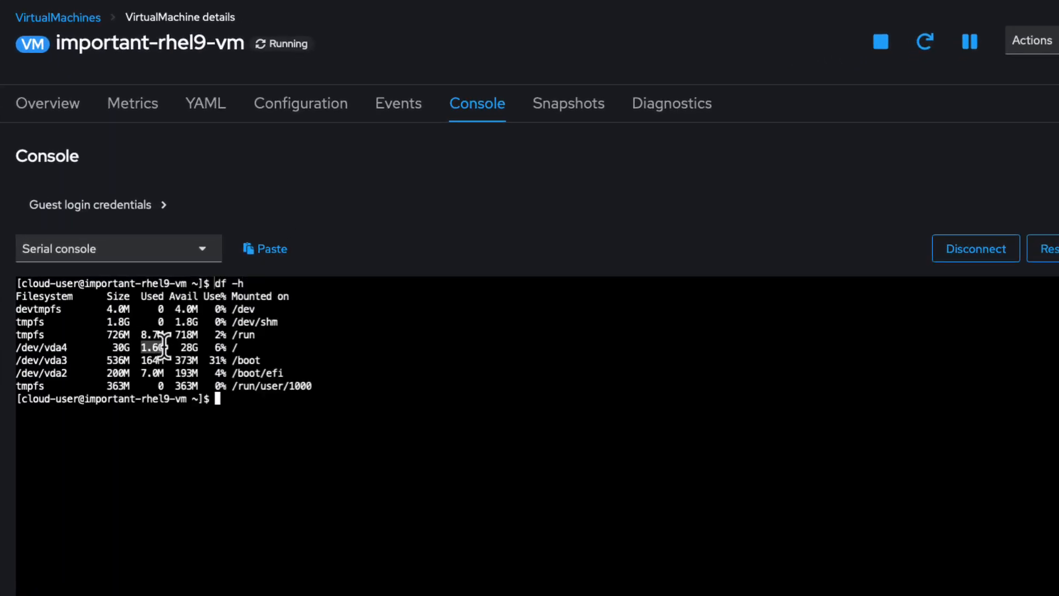
{"action": "left_click", "coordinate": [271, 248]}
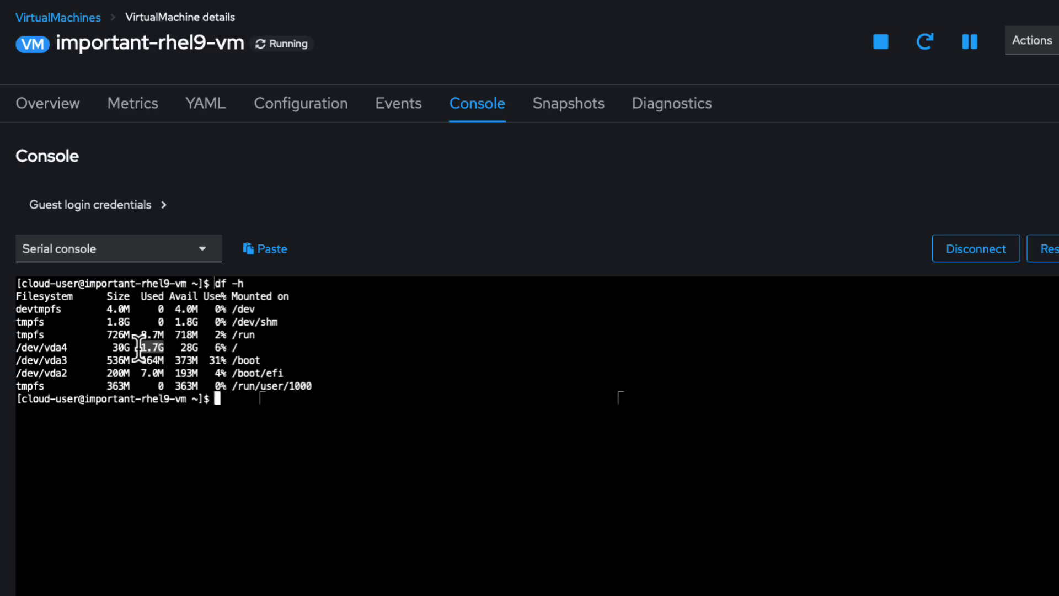
Run the important-app-backup policy once more from the Kasten policies list
{"action": "left_click", "coordinate": [369, 13]}
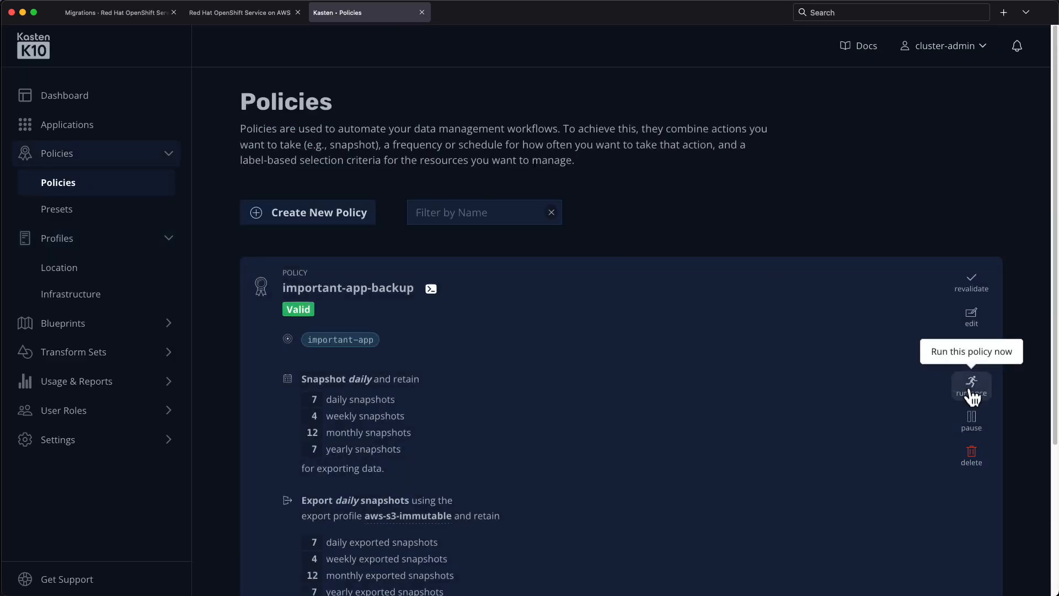
{"action": "left_click", "coordinate": [65, 95]}
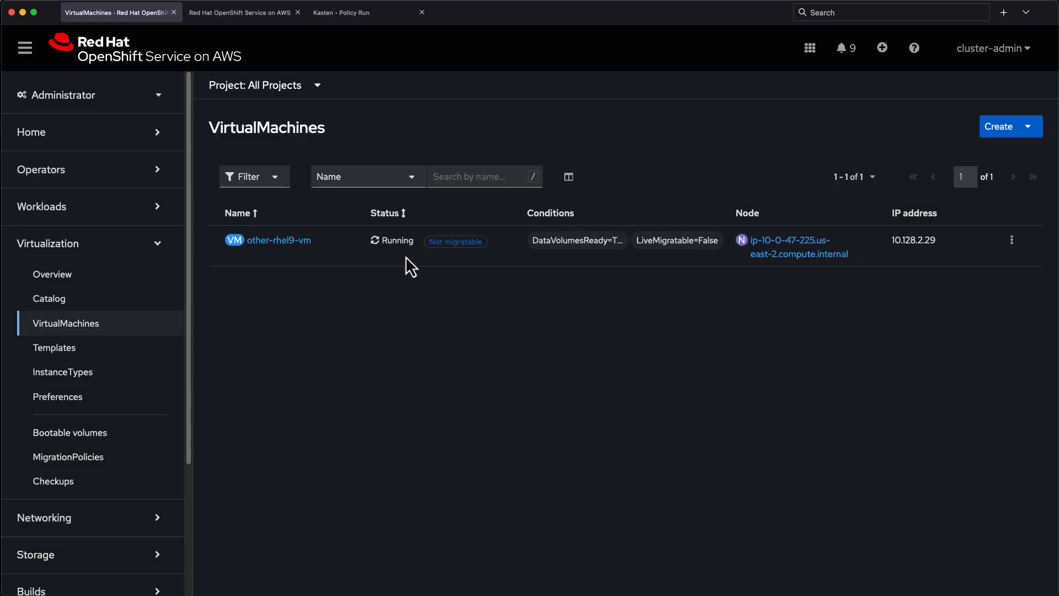
Restore important-app from the exported 2:15pm restore point and track it on the dashboard
{"action": "left_click", "coordinate": [368, 12]}
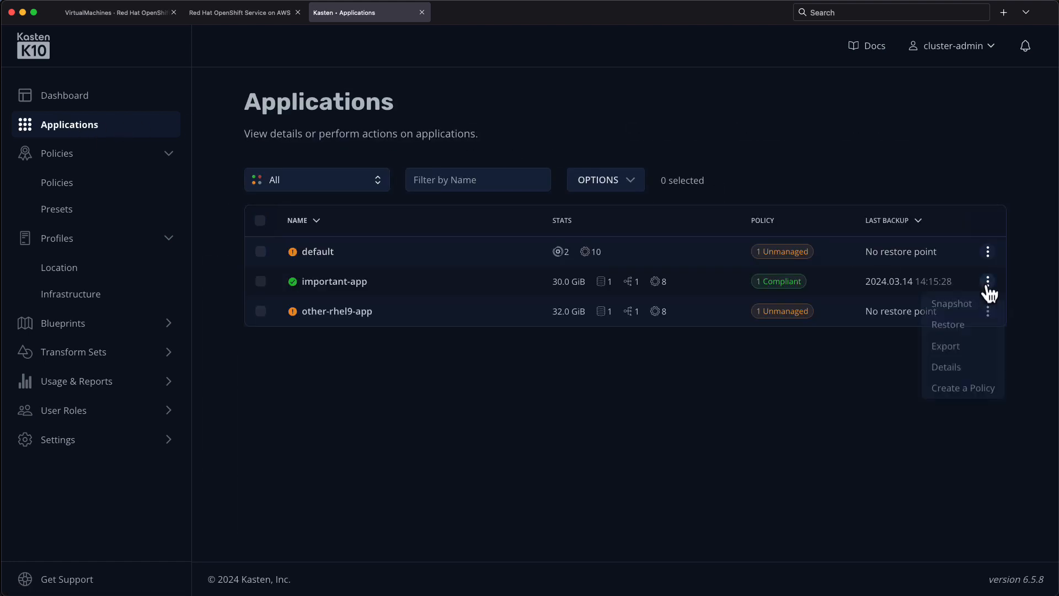
{"action": "left_click", "coordinate": [947, 324]}
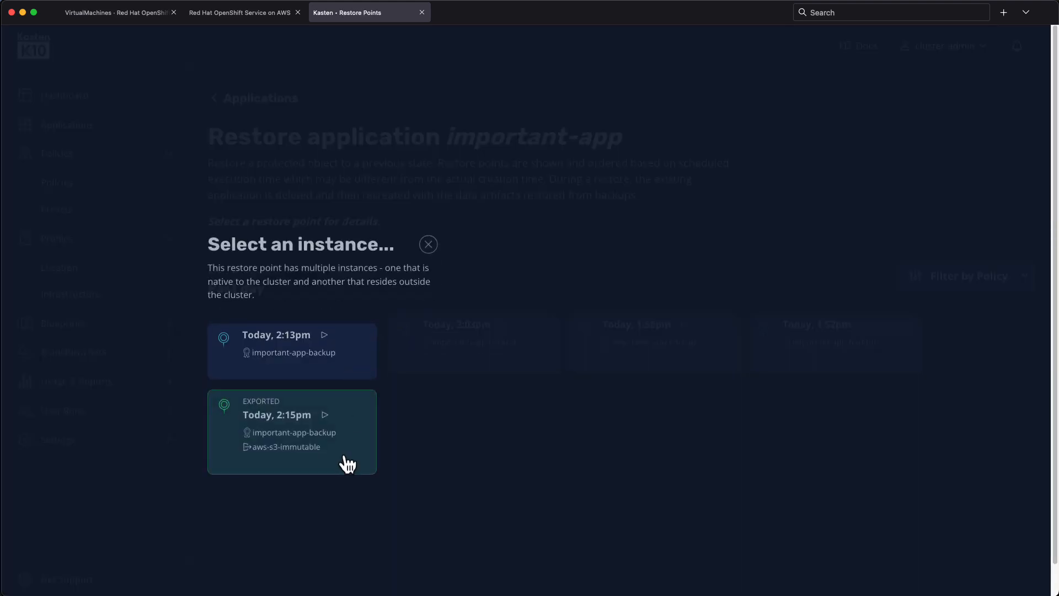
{"action": "left_click", "coordinate": [291, 431]}
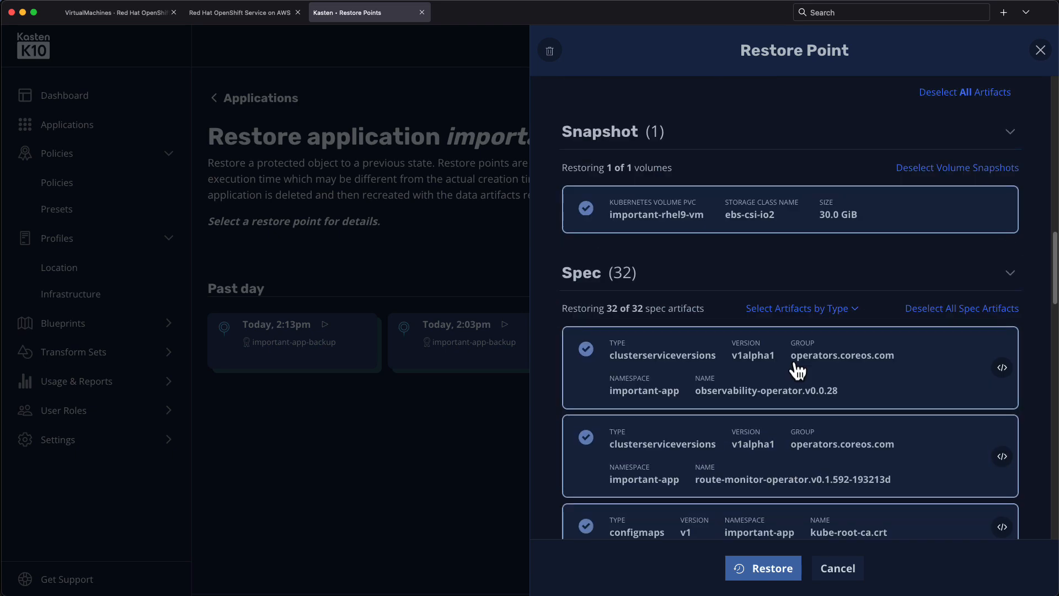
{"action": "scroll", "scroll_direction": "down", "scroll_amount": 3}
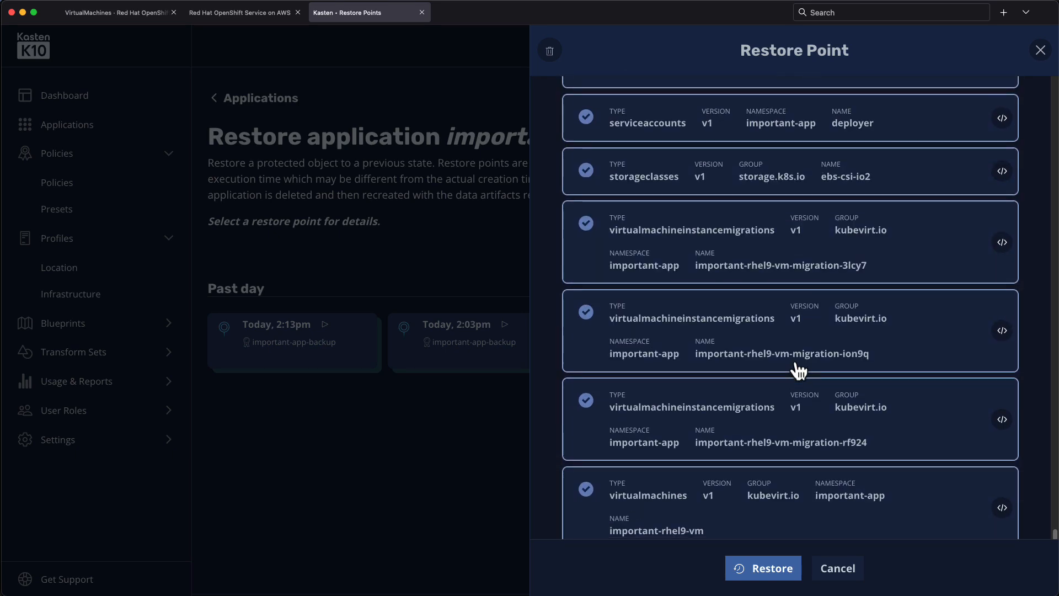
{"action": "left_click", "coordinate": [763, 567]}
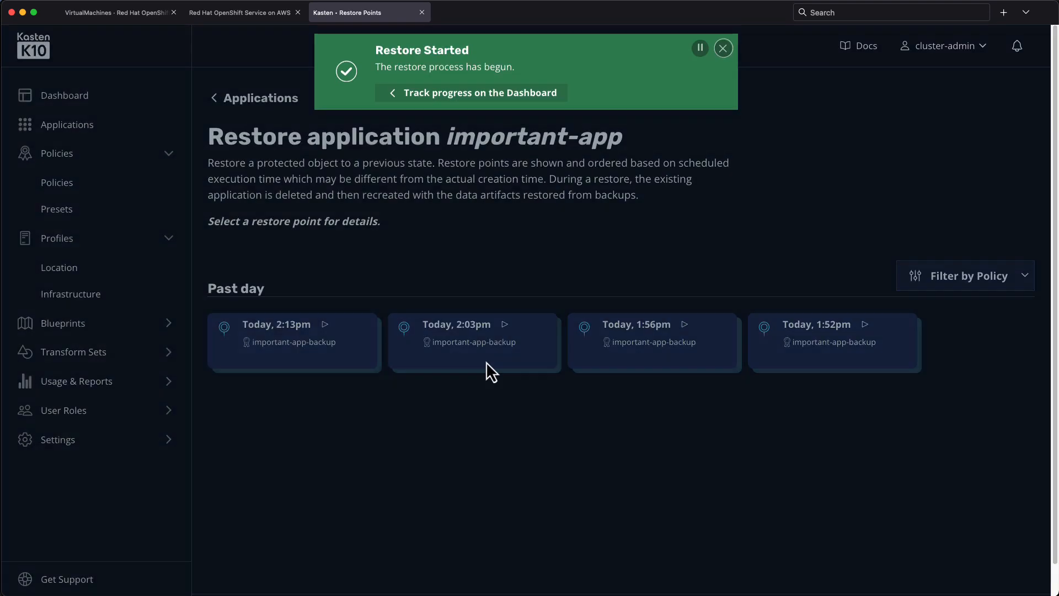
{"action": "left_click", "coordinate": [472, 92]}
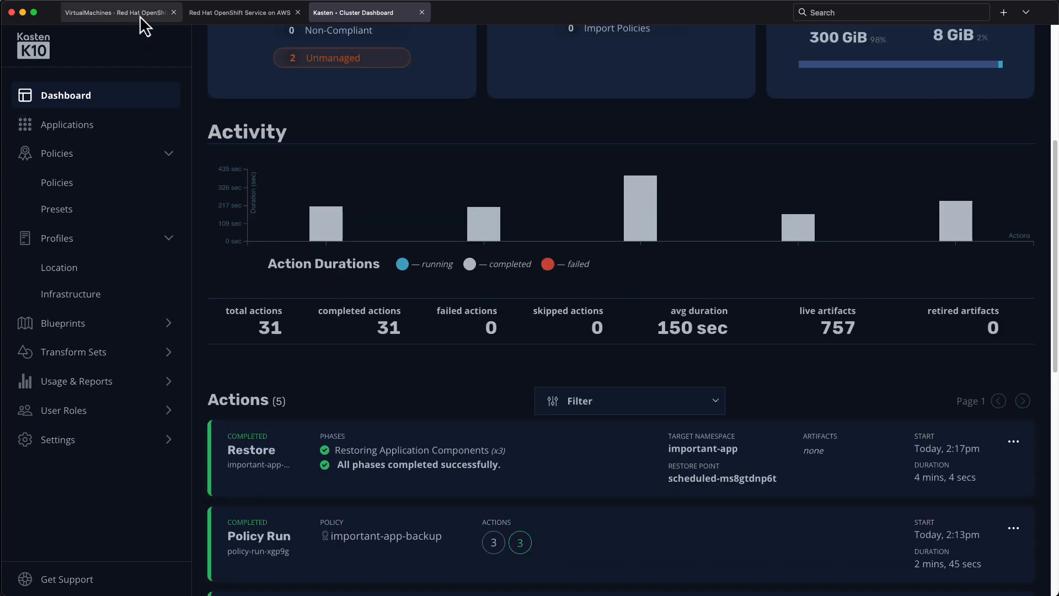
List the restored important-rhel9-vm's files in its serial console with ls, showing file1–file200
{"action": "left_click", "coordinate": [120, 12]}
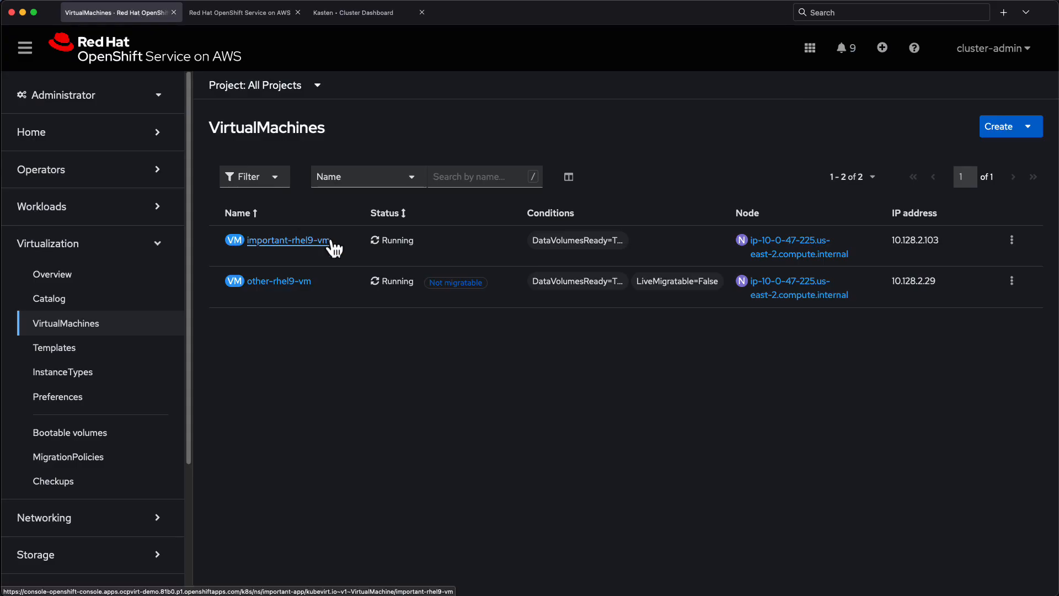
{"action": "left_click", "coordinate": [288, 240]}
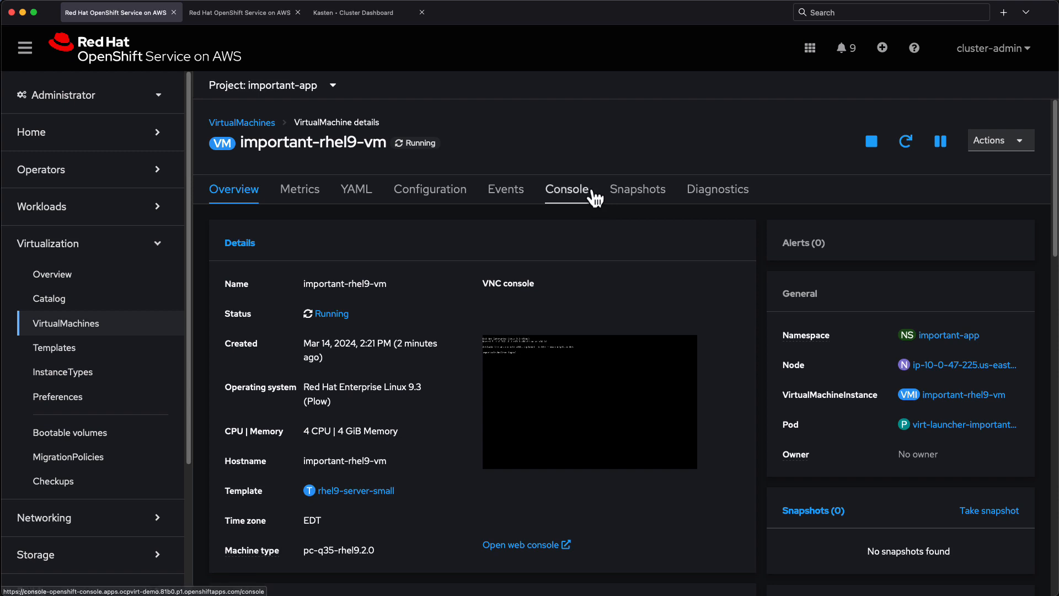
{"action": "left_click", "coordinate": [567, 189]}
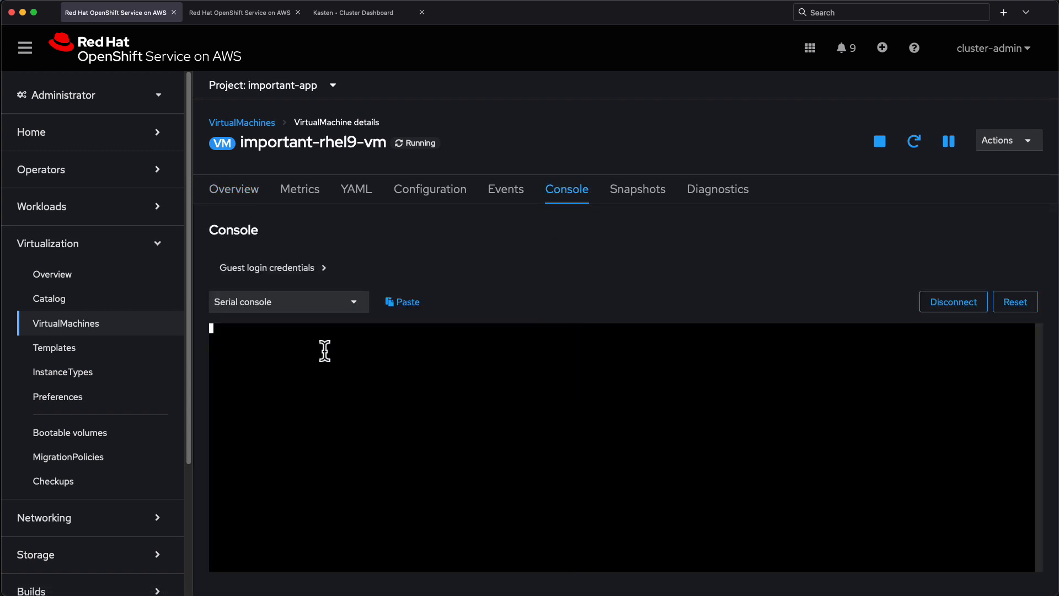
{"action": "type", "text": "ls"}
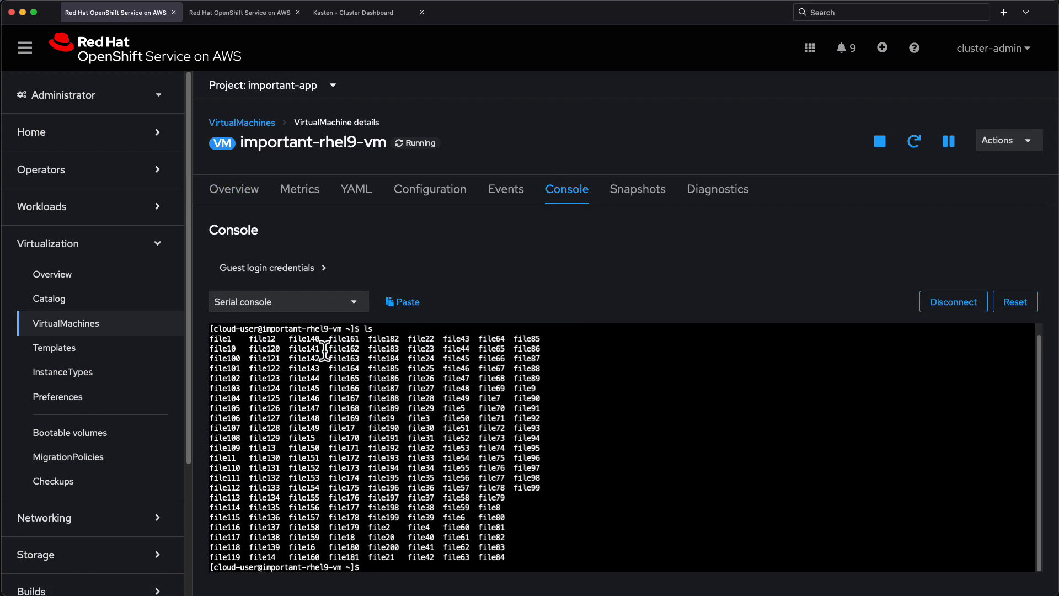